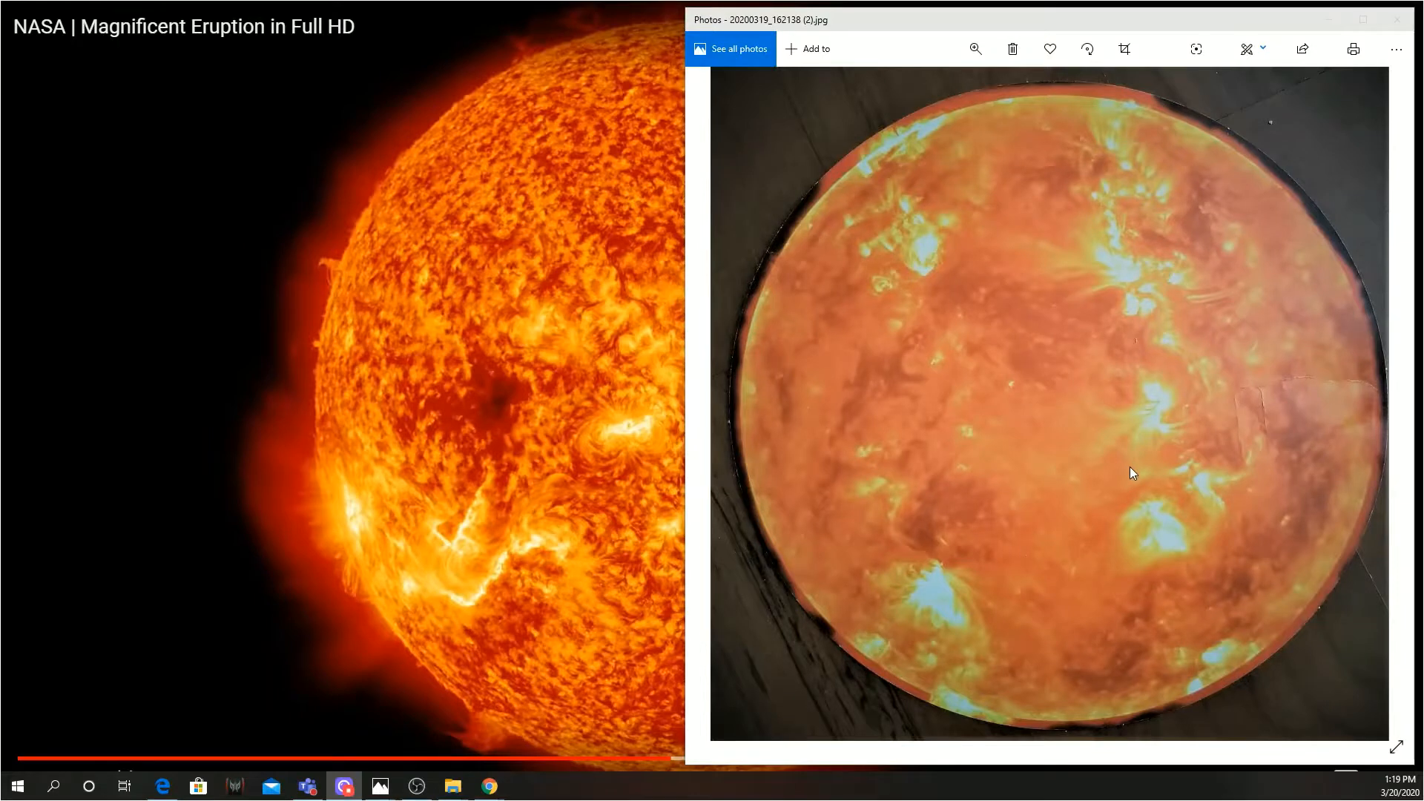
mouse_move(1114, 474)
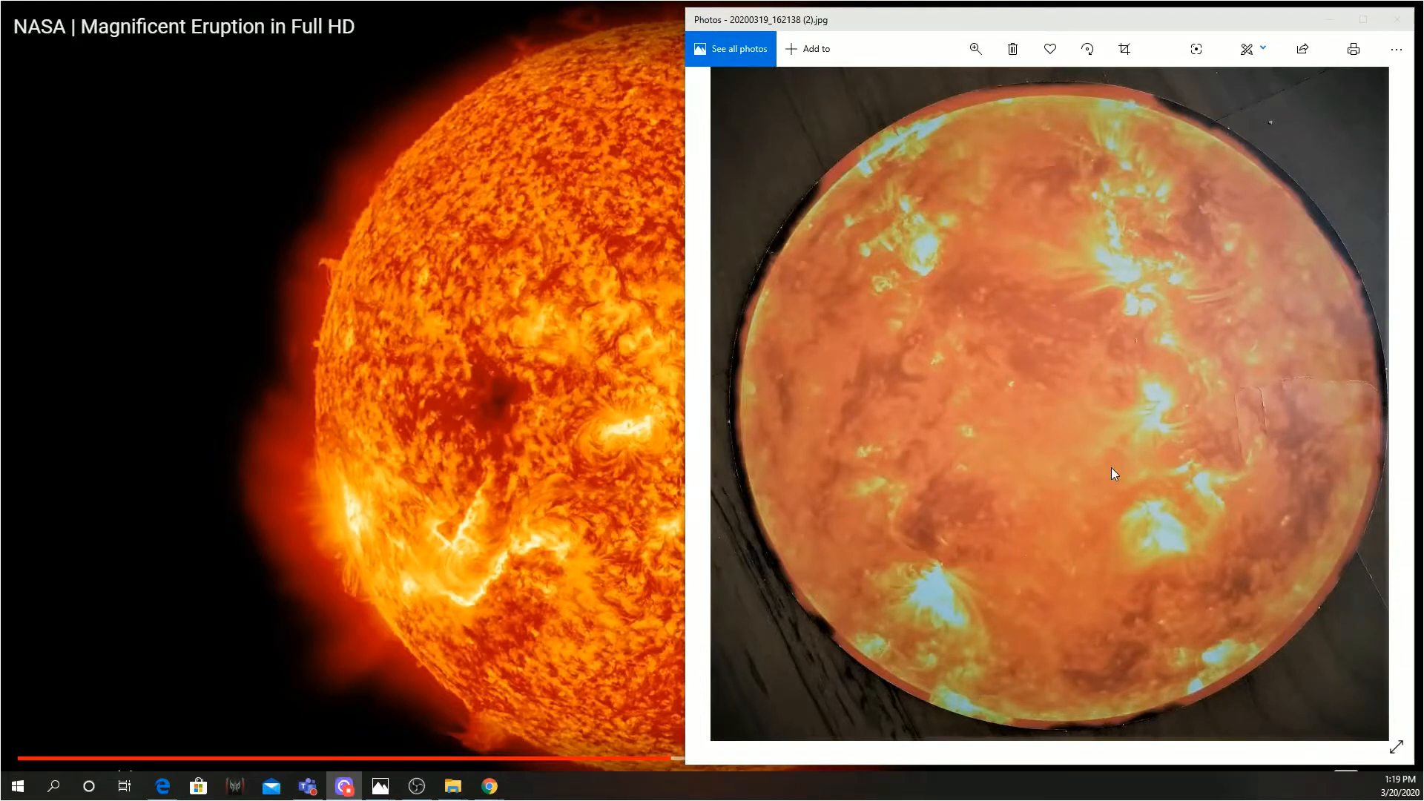
mouse_move(1112, 462)
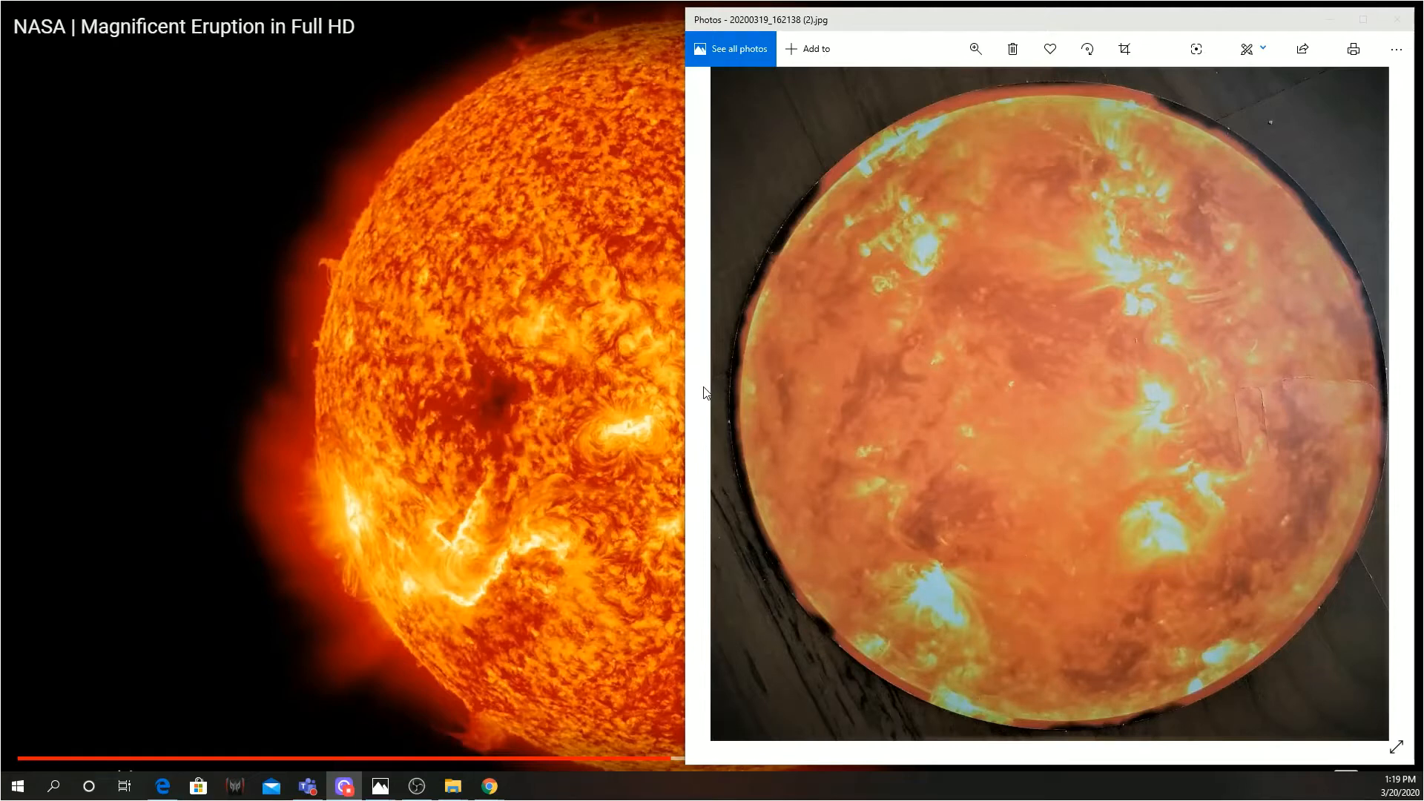
mouse_move(1373, 442)
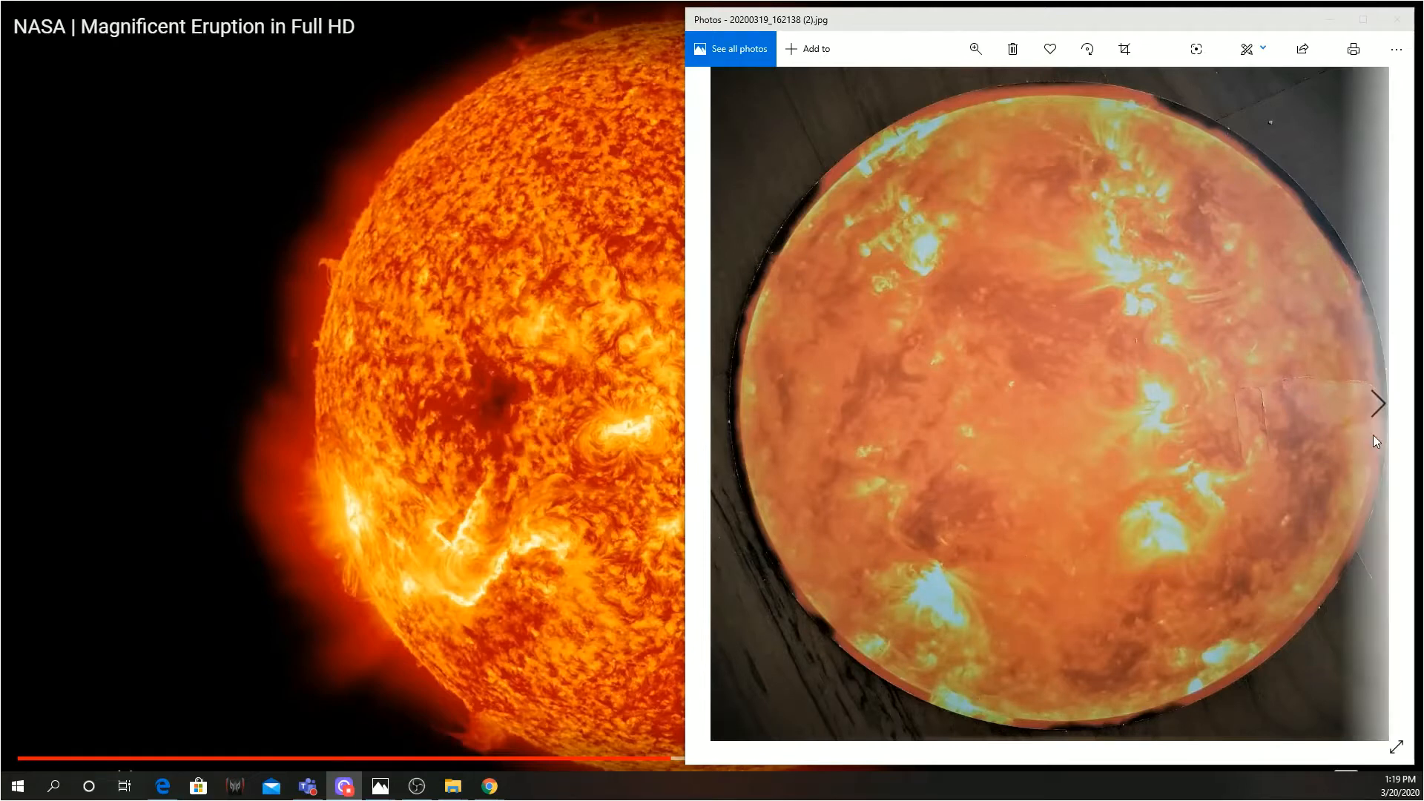
Step: Advance to the back of the Sun-Earth Day disc and zoom in on its scaled-Earth note
click(1376, 403)
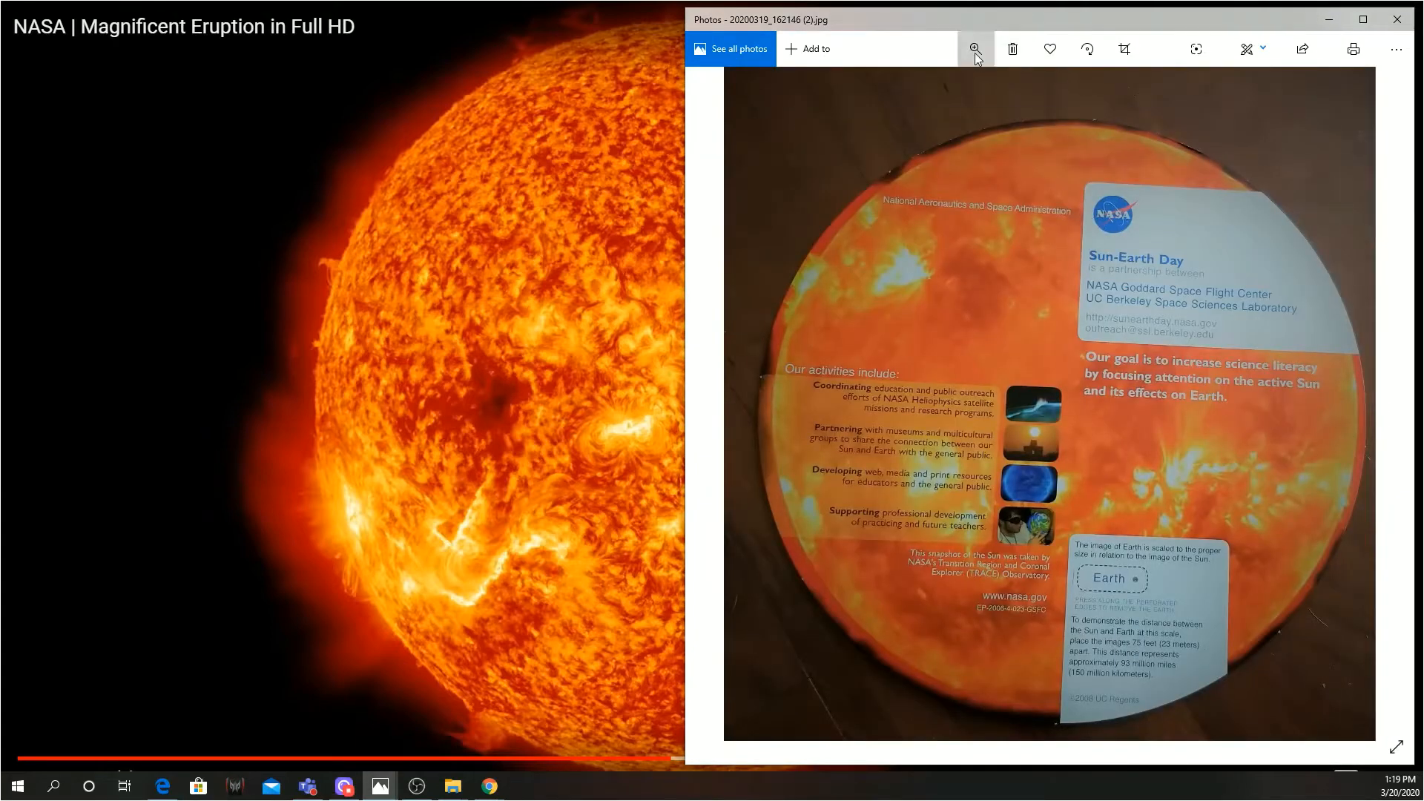
click(975, 48)
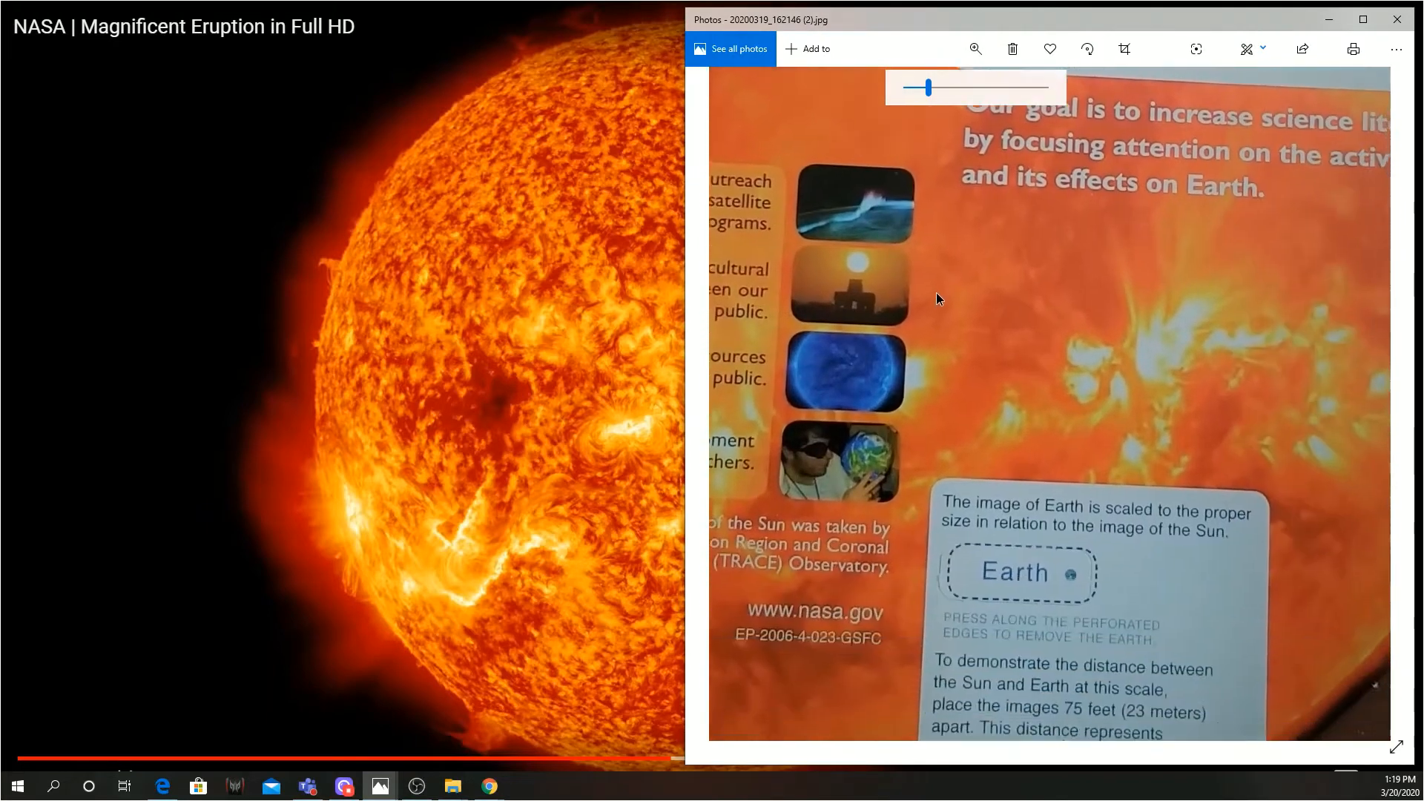
scroll(down, 3)
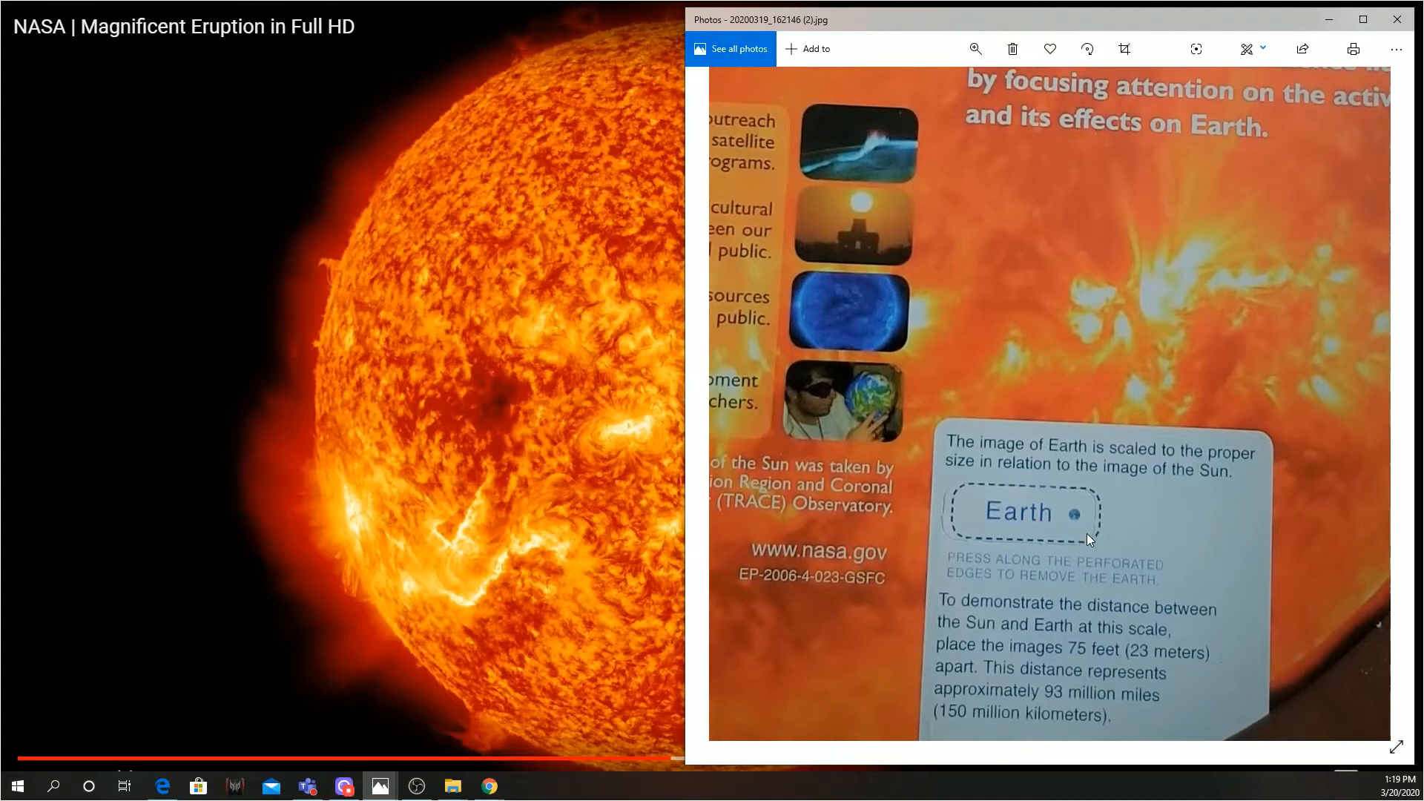
mouse_move(1083, 543)
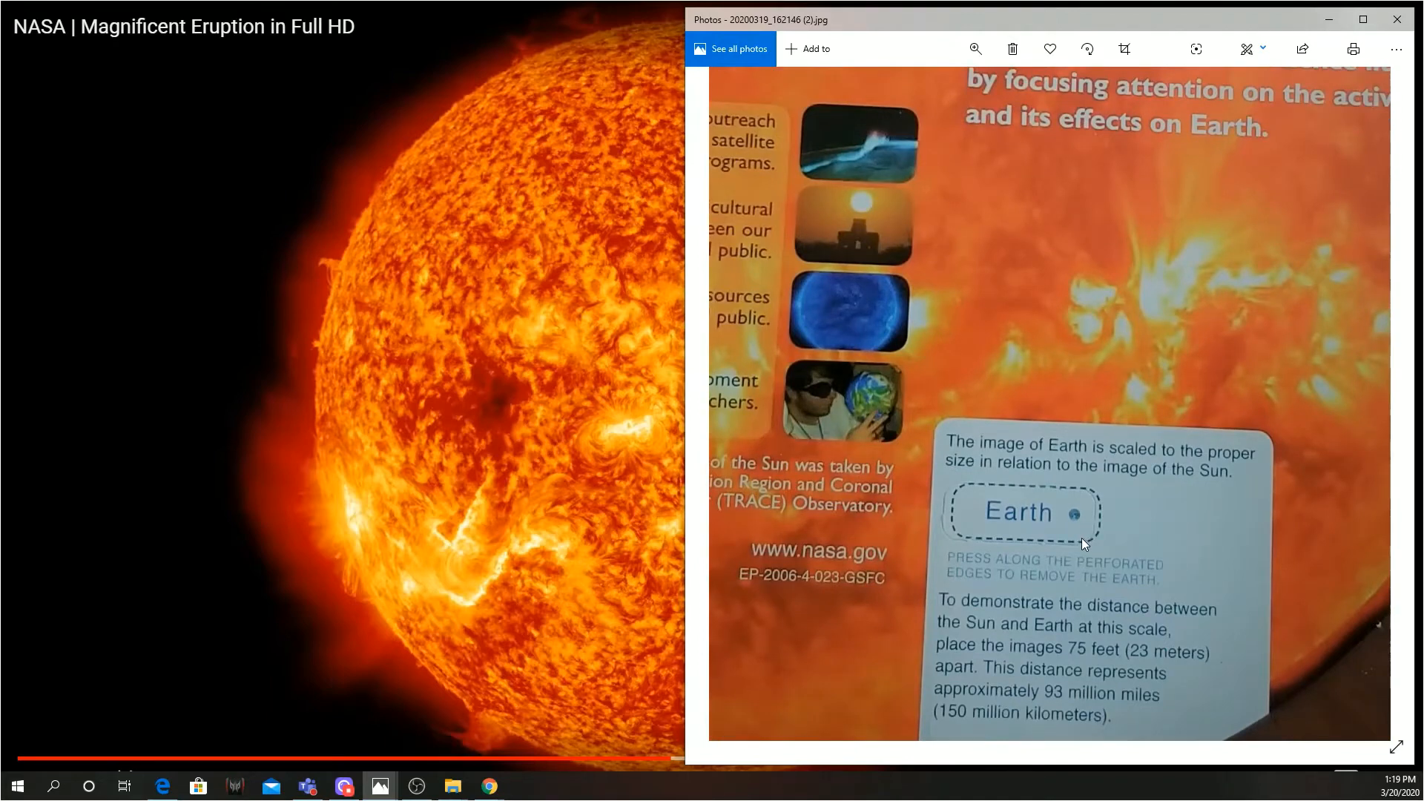
mouse_move(1038, 161)
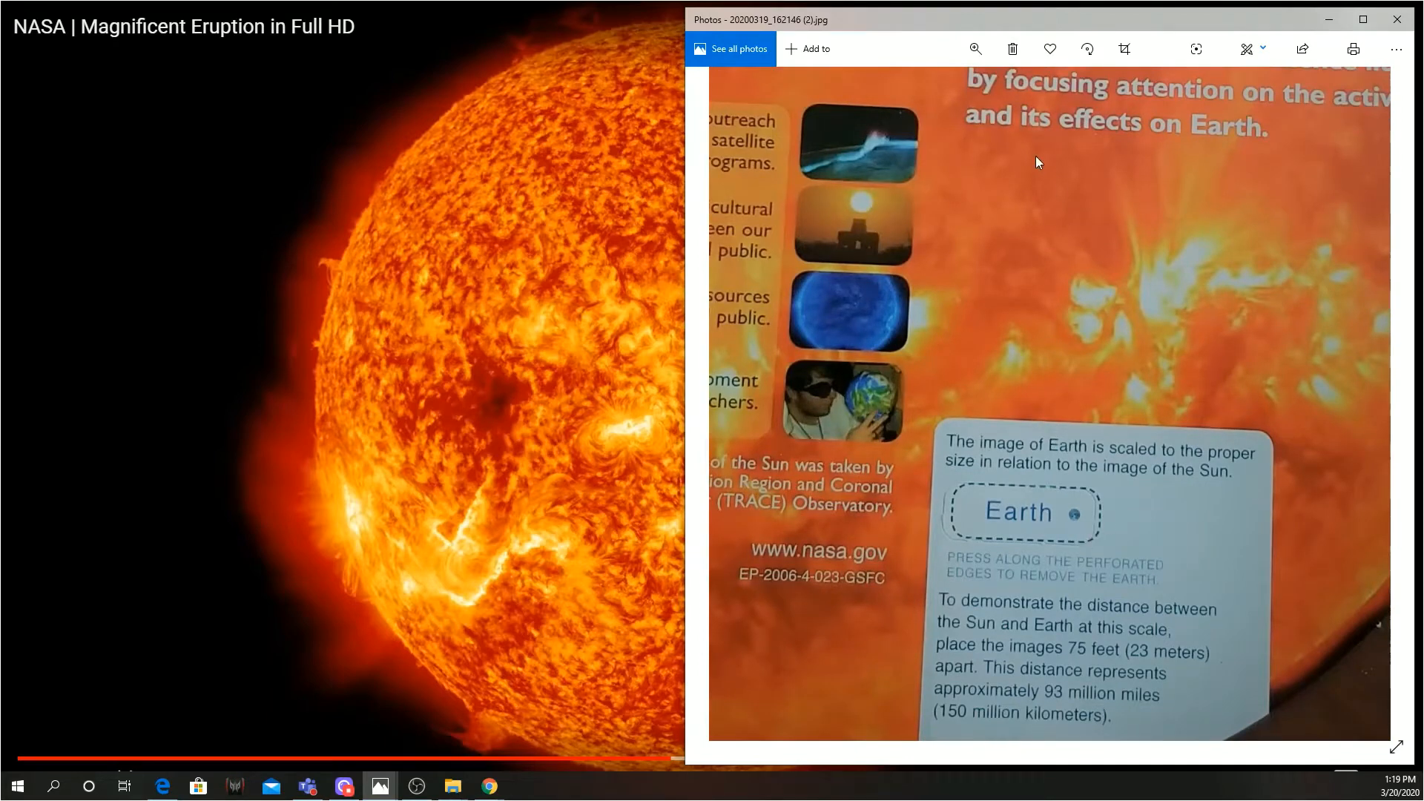
click(975, 49)
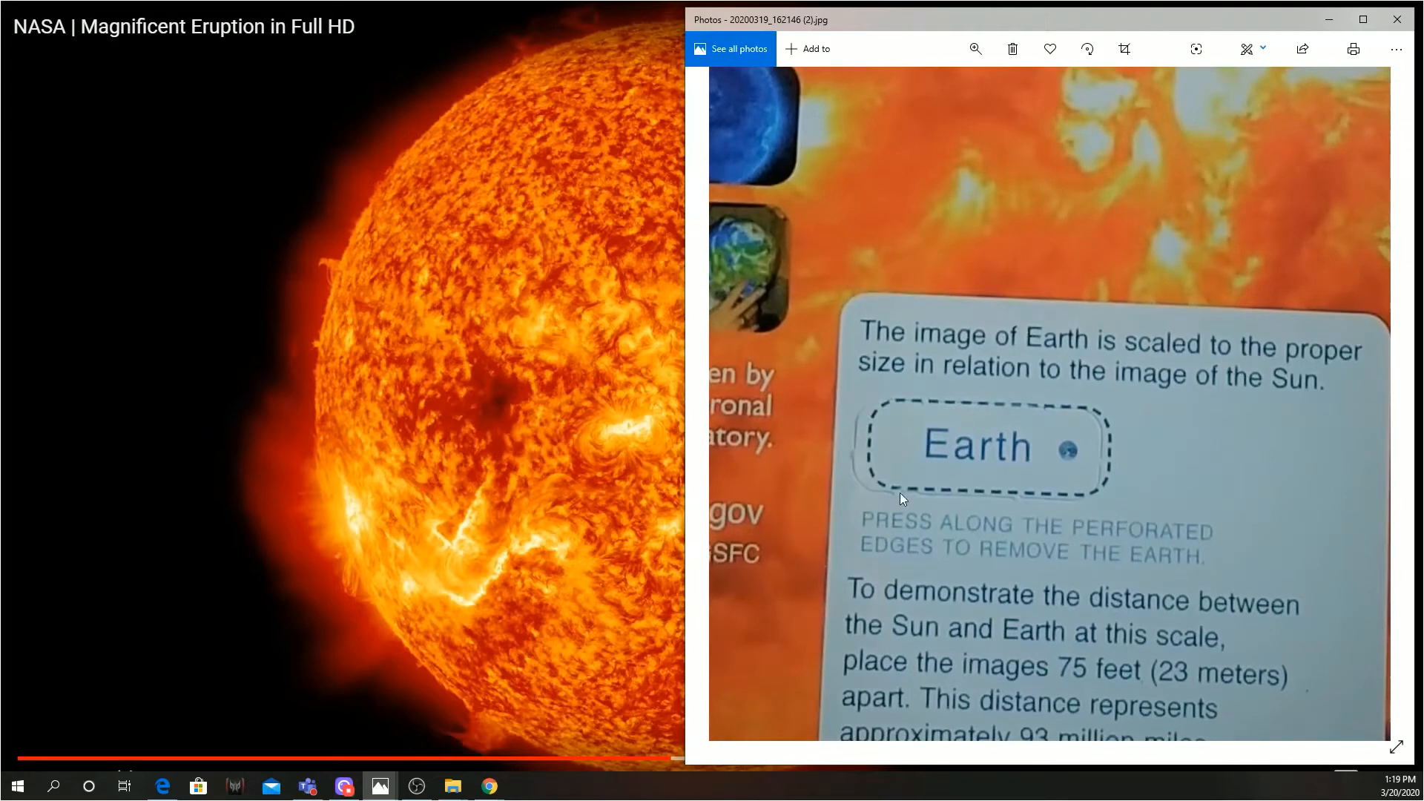
mouse_move(990, 402)
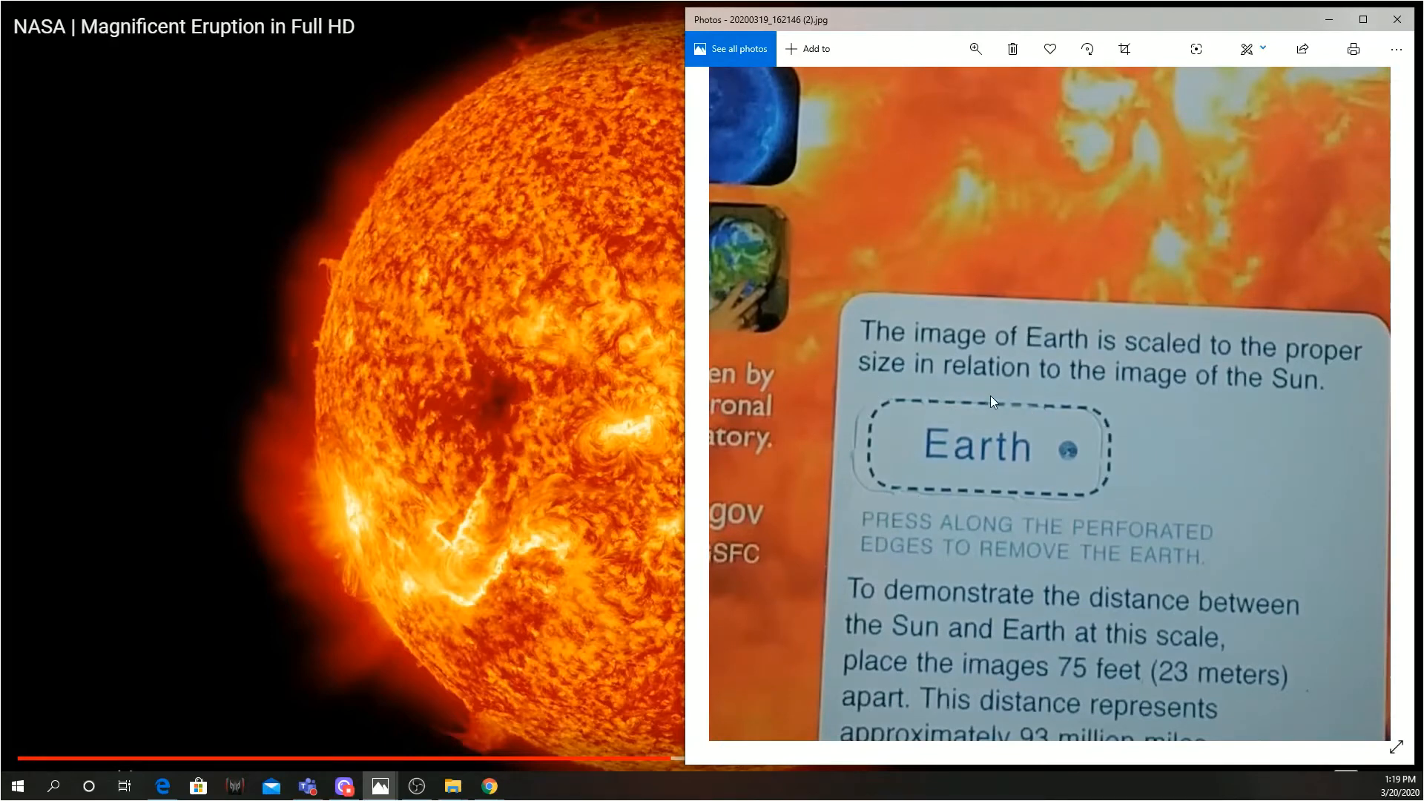
mouse_move(1013, 543)
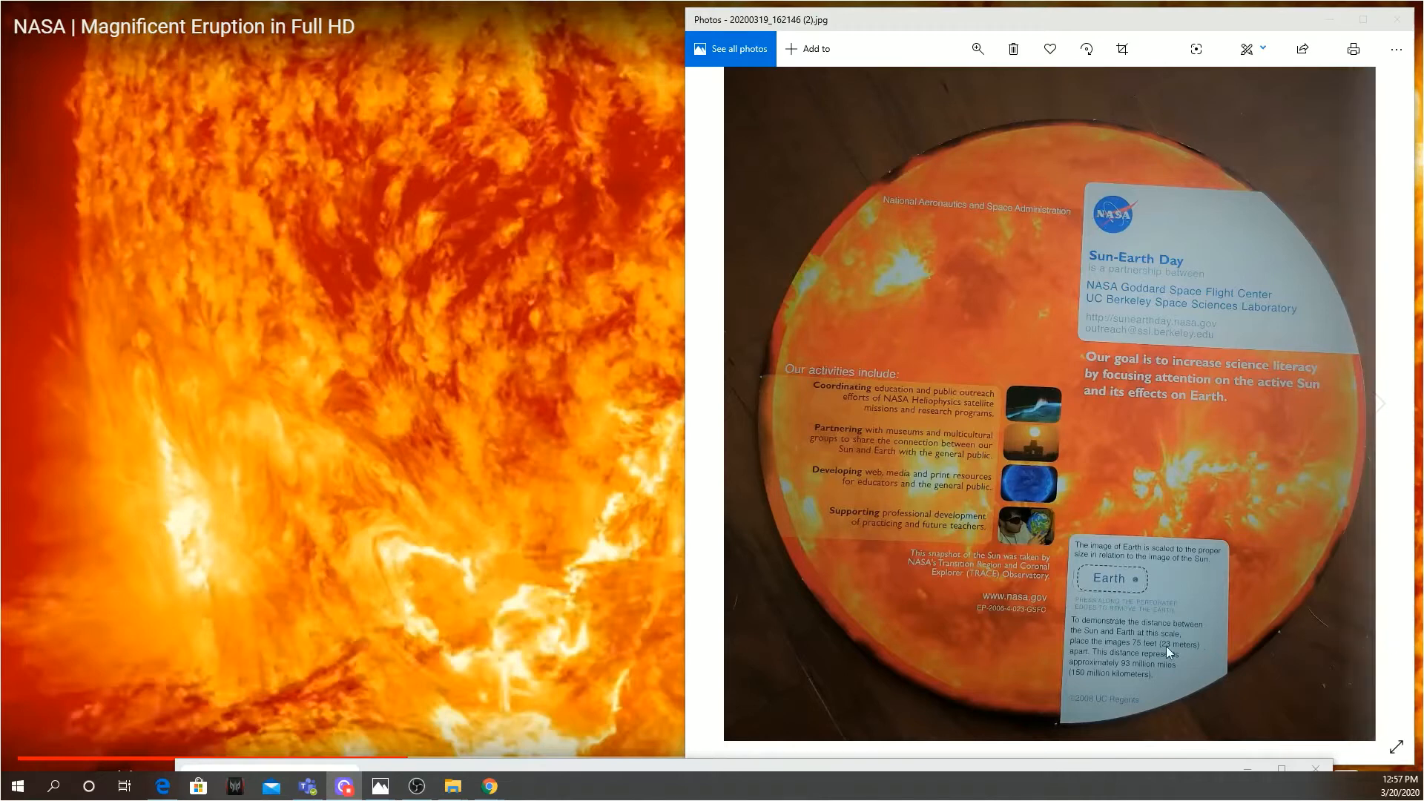
mouse_move(664, 773)
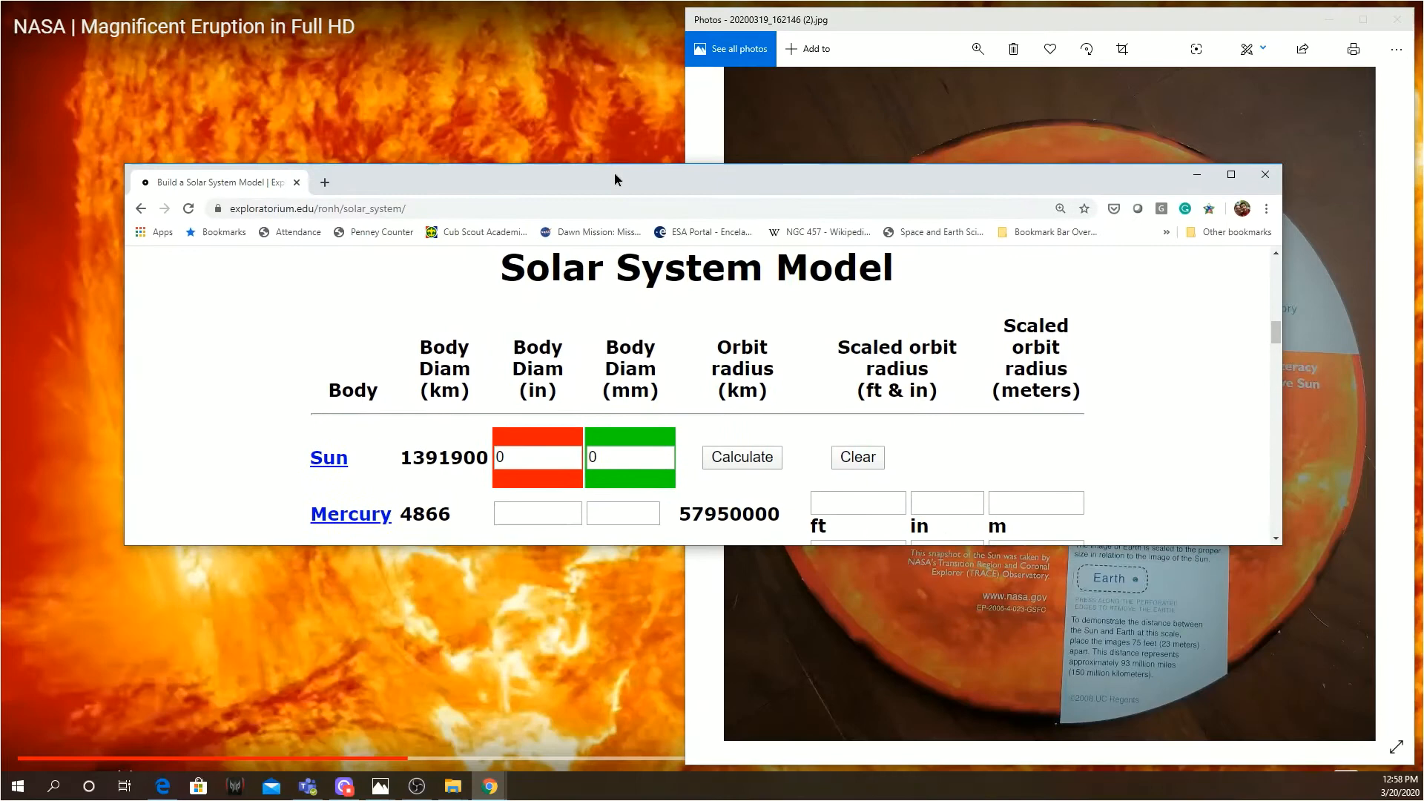
Step: Drag the Solar System Model calculator page higher so it sits over the Sun photo
drag(615, 178, 616, 158)
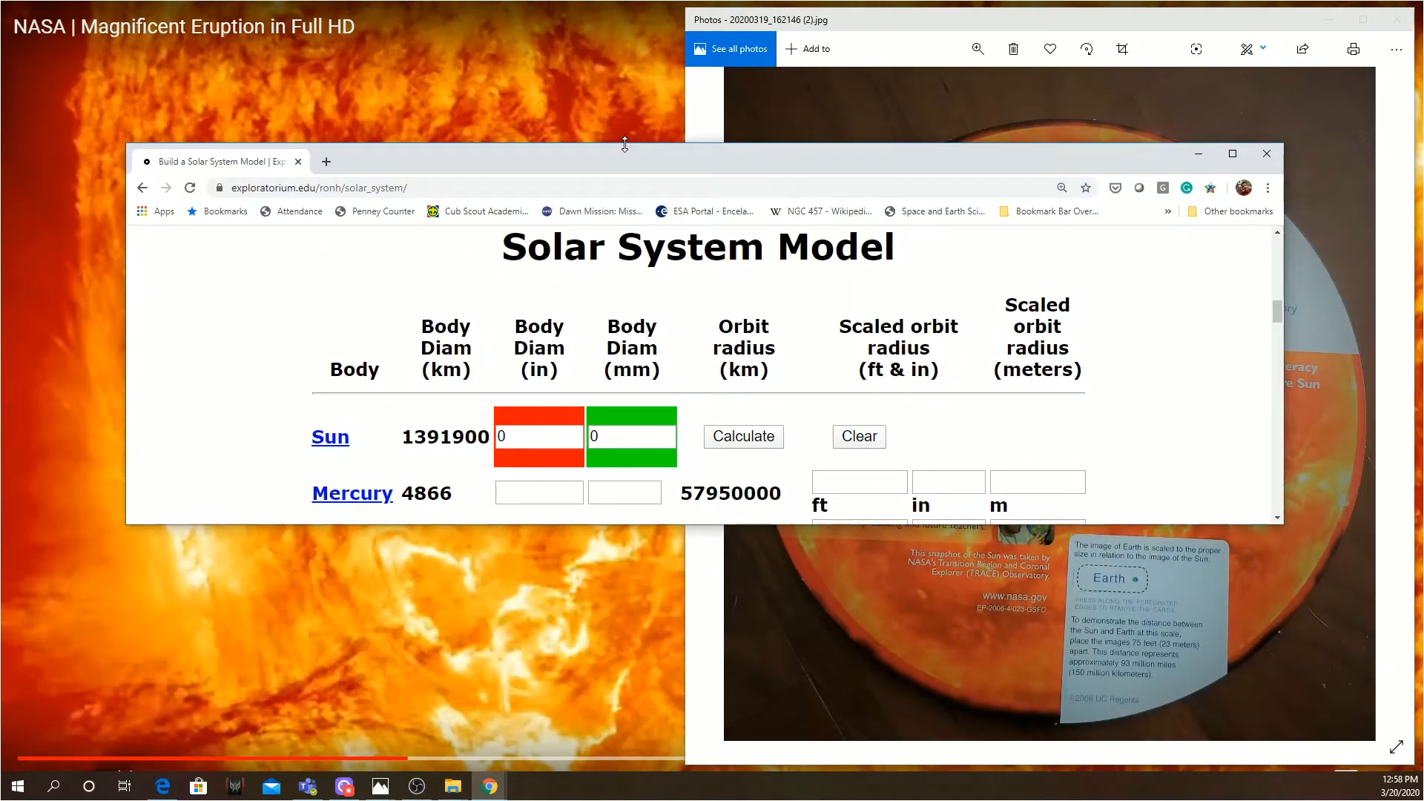
drag(624, 162, 624, 58)
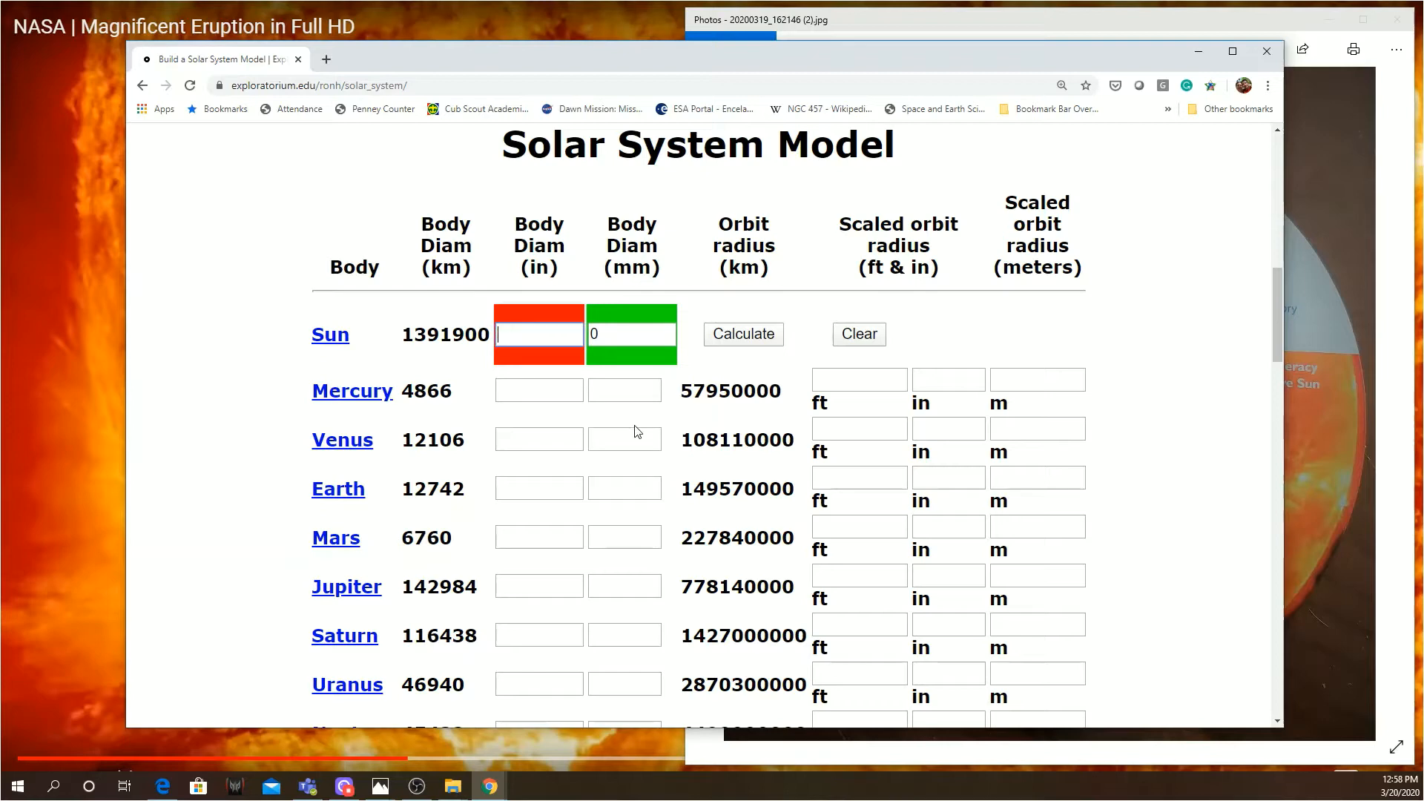
Step: Calculate the model for a 9-inch Sun, then change it to 10 inches and recalculate
text(9)
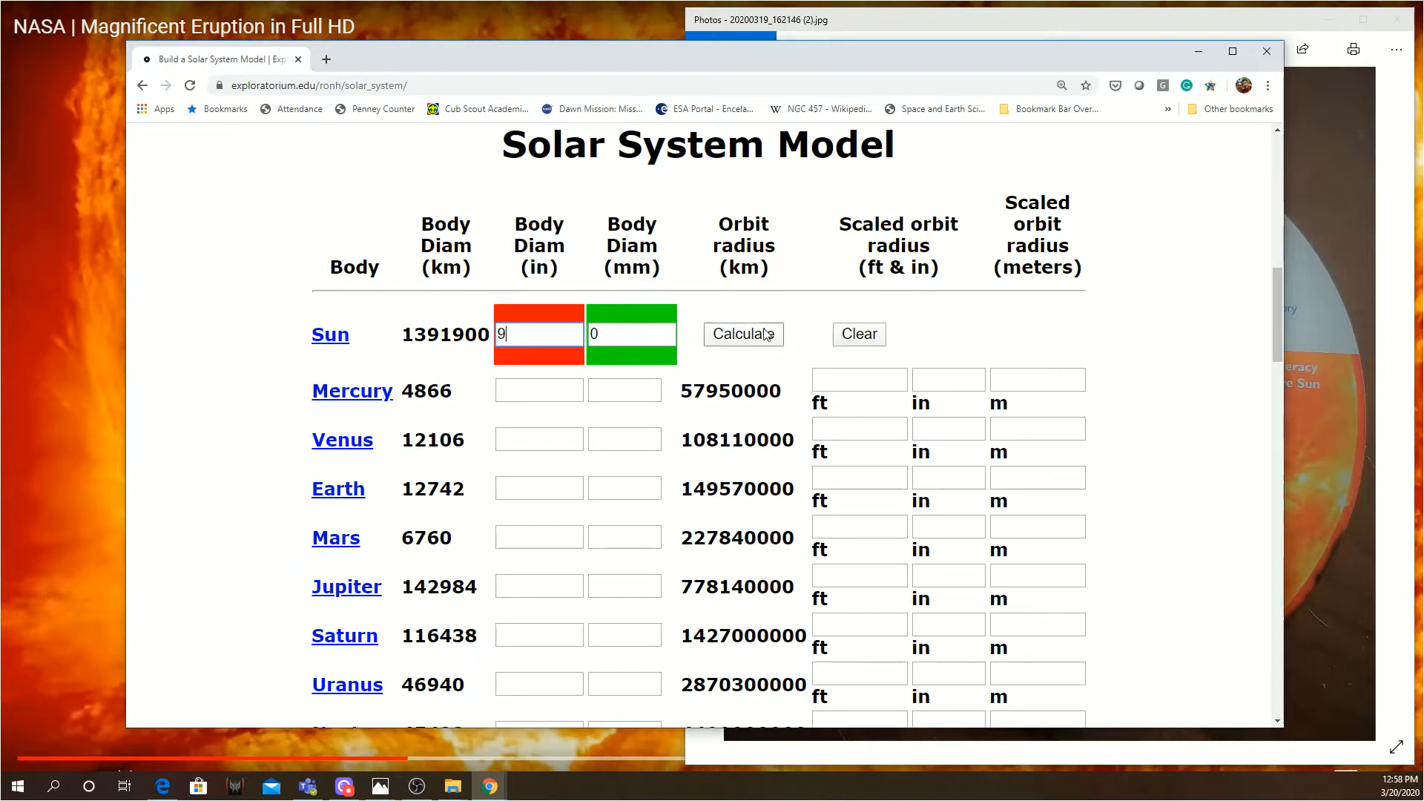
click(742, 334)
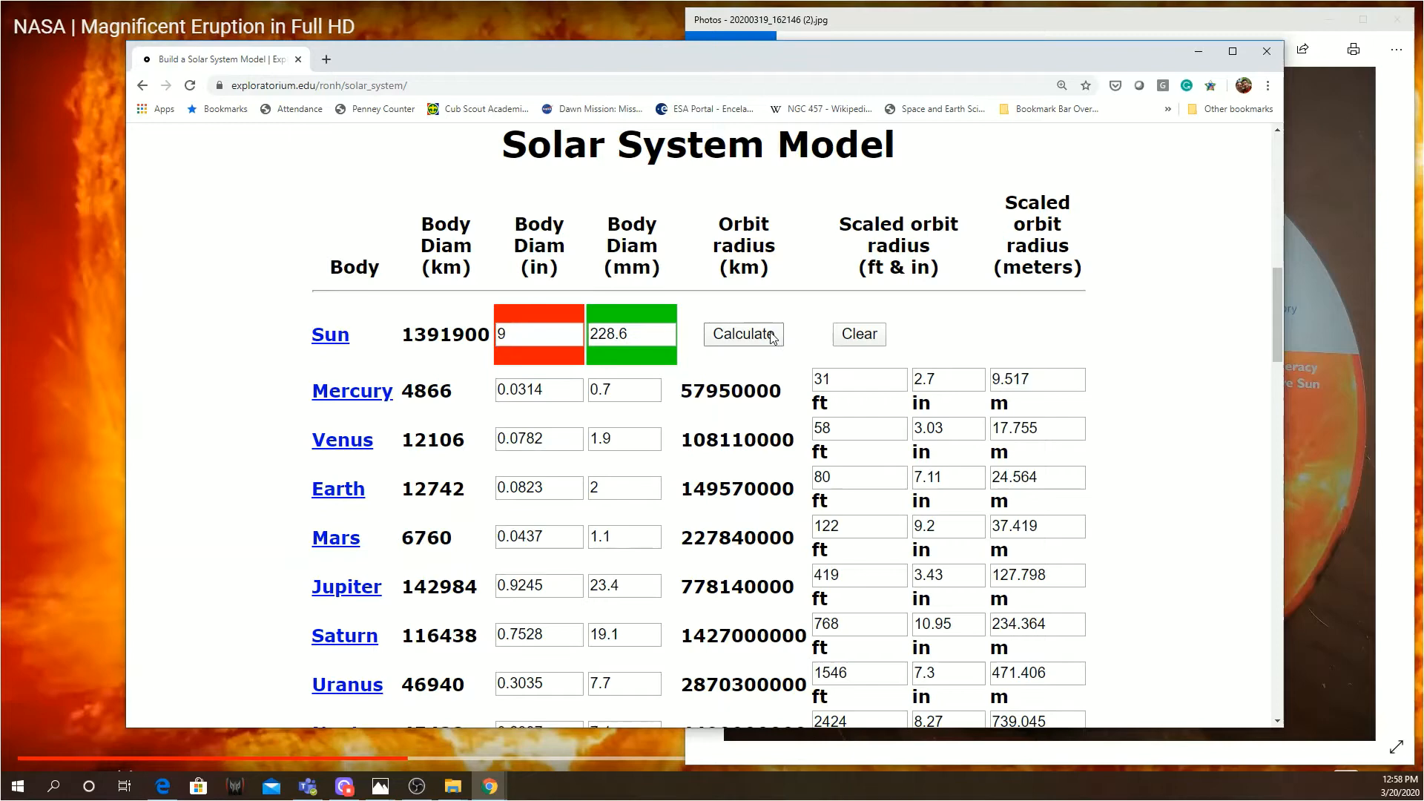
mouse_move(643, 506)
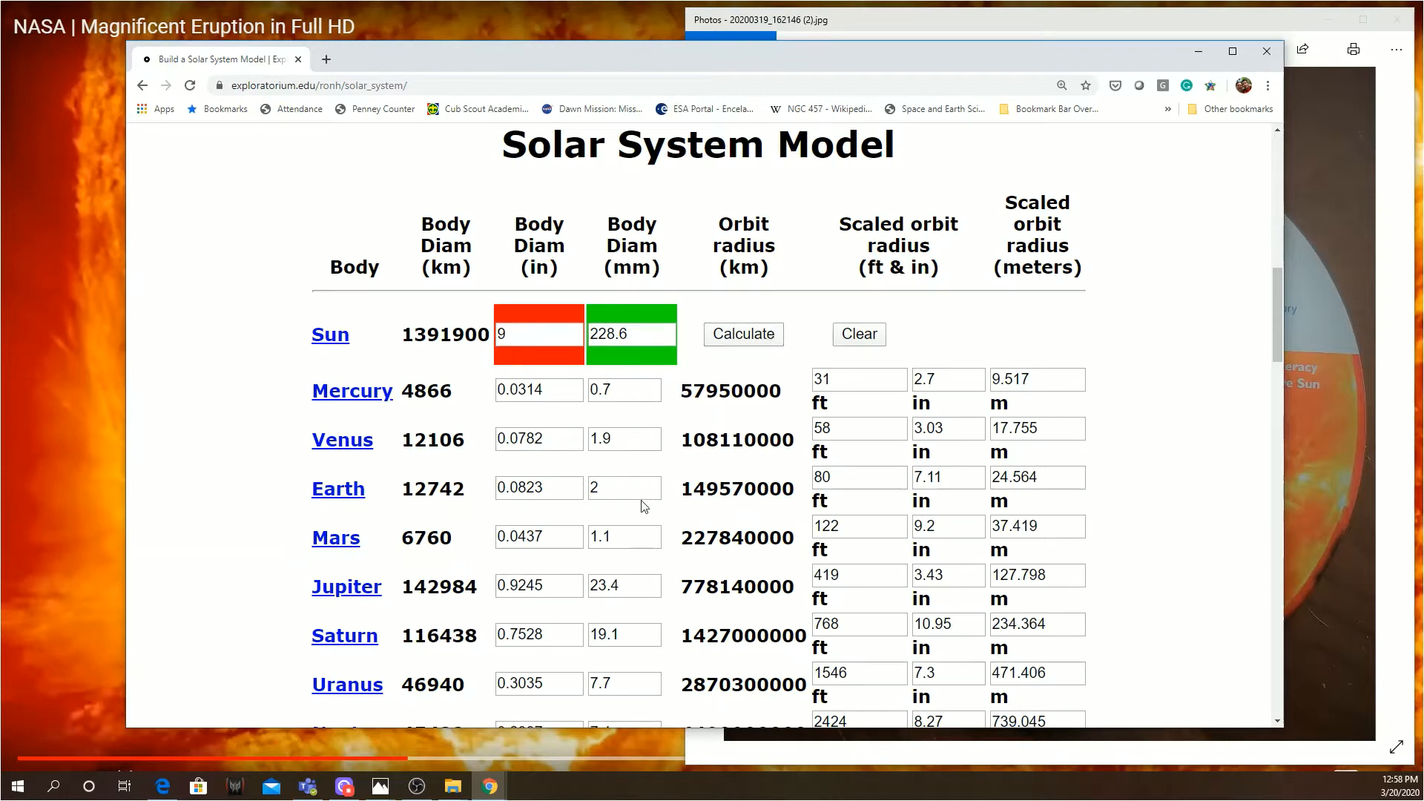
mouse_move(615, 513)
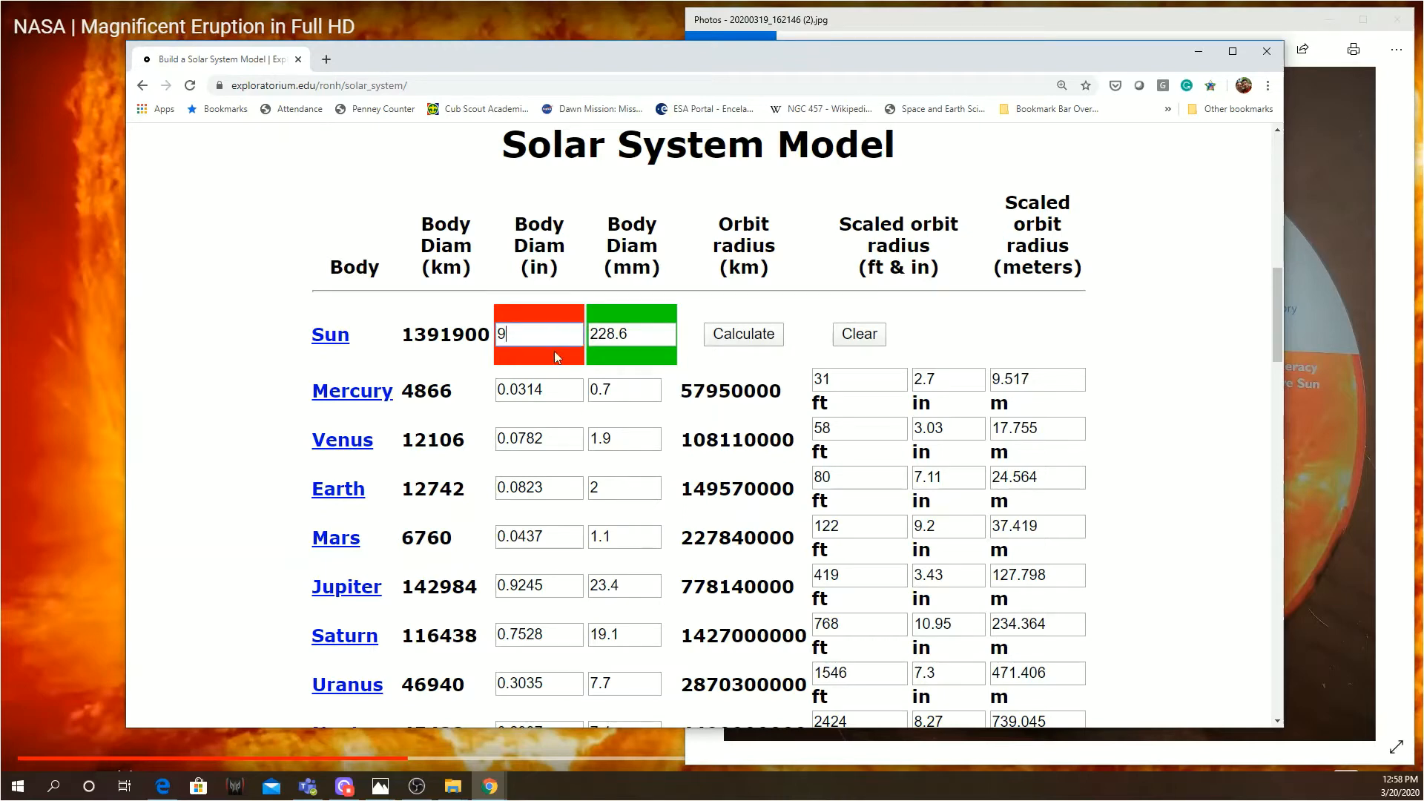
text(0)
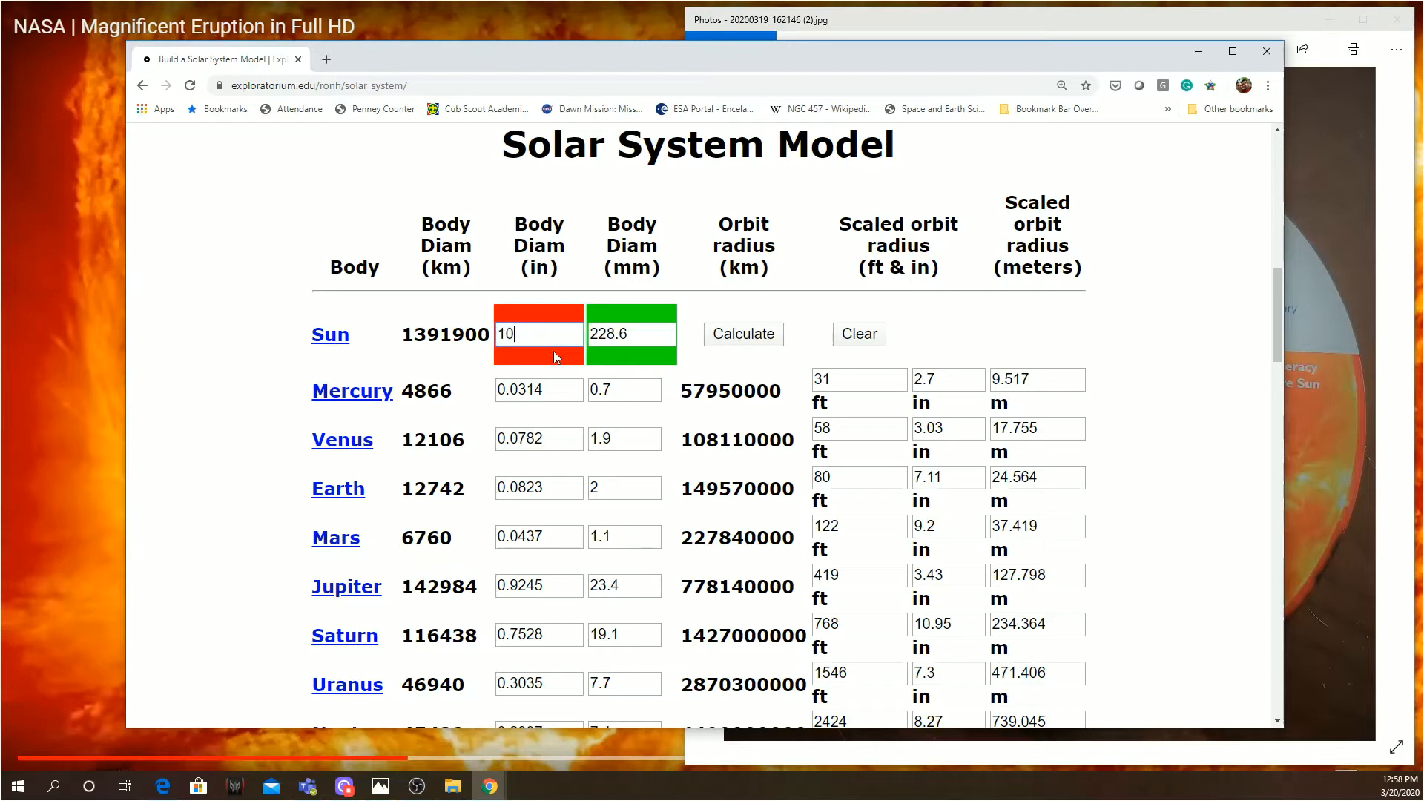
click(742, 334)
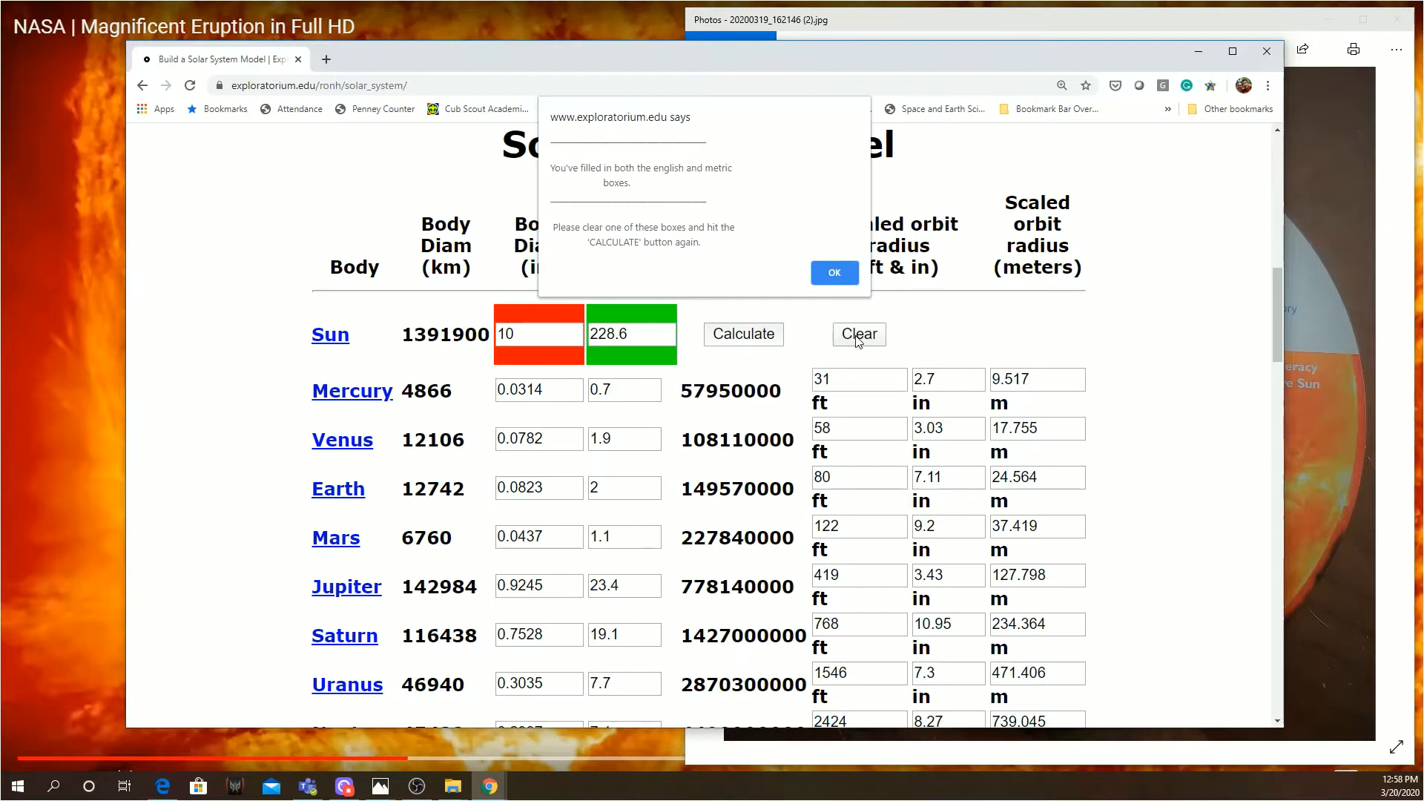
Step: Dismiss the warning, clear the fields and recalculate for a 10-inch Sun (Earth 0.0915 in, ~27 m orbit)
click(833, 273)
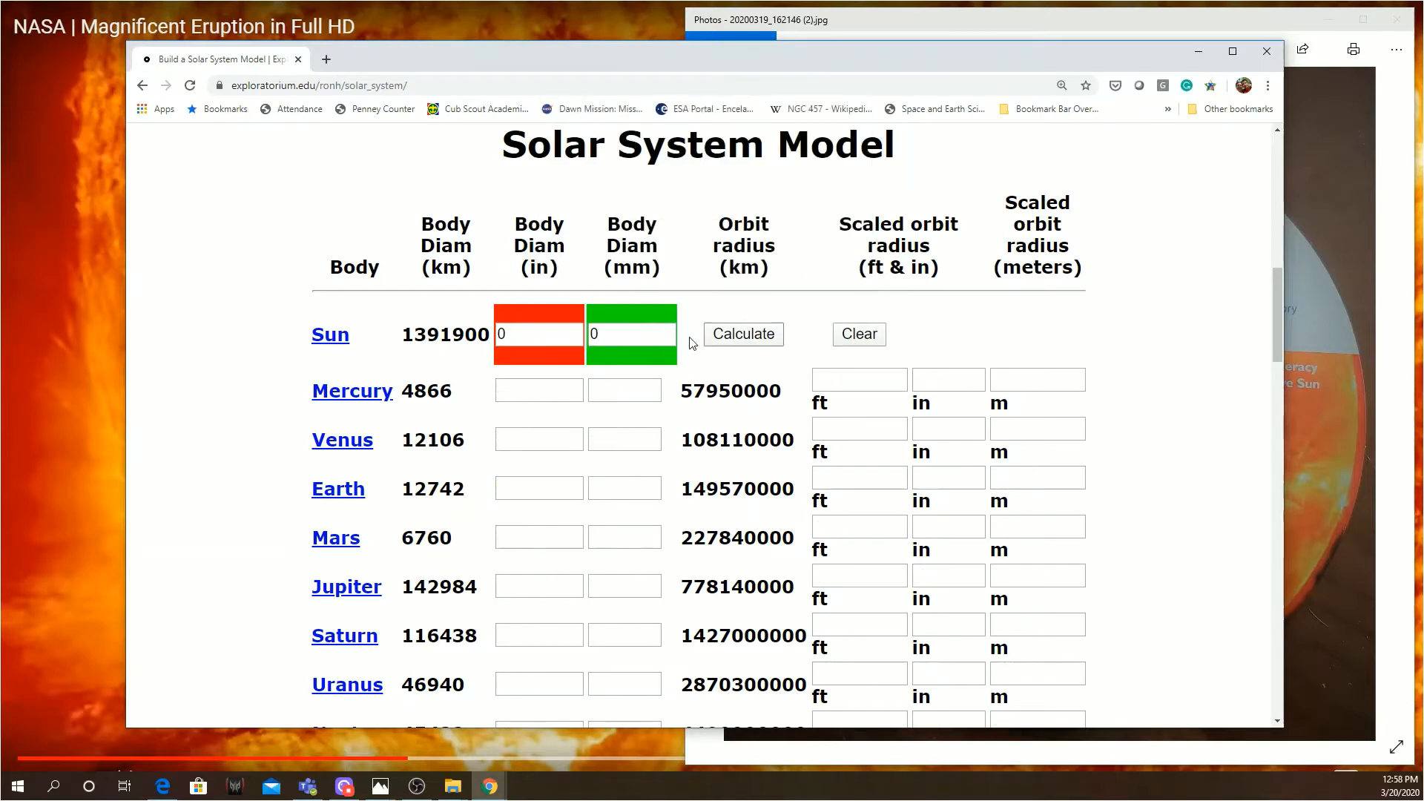
text(1)
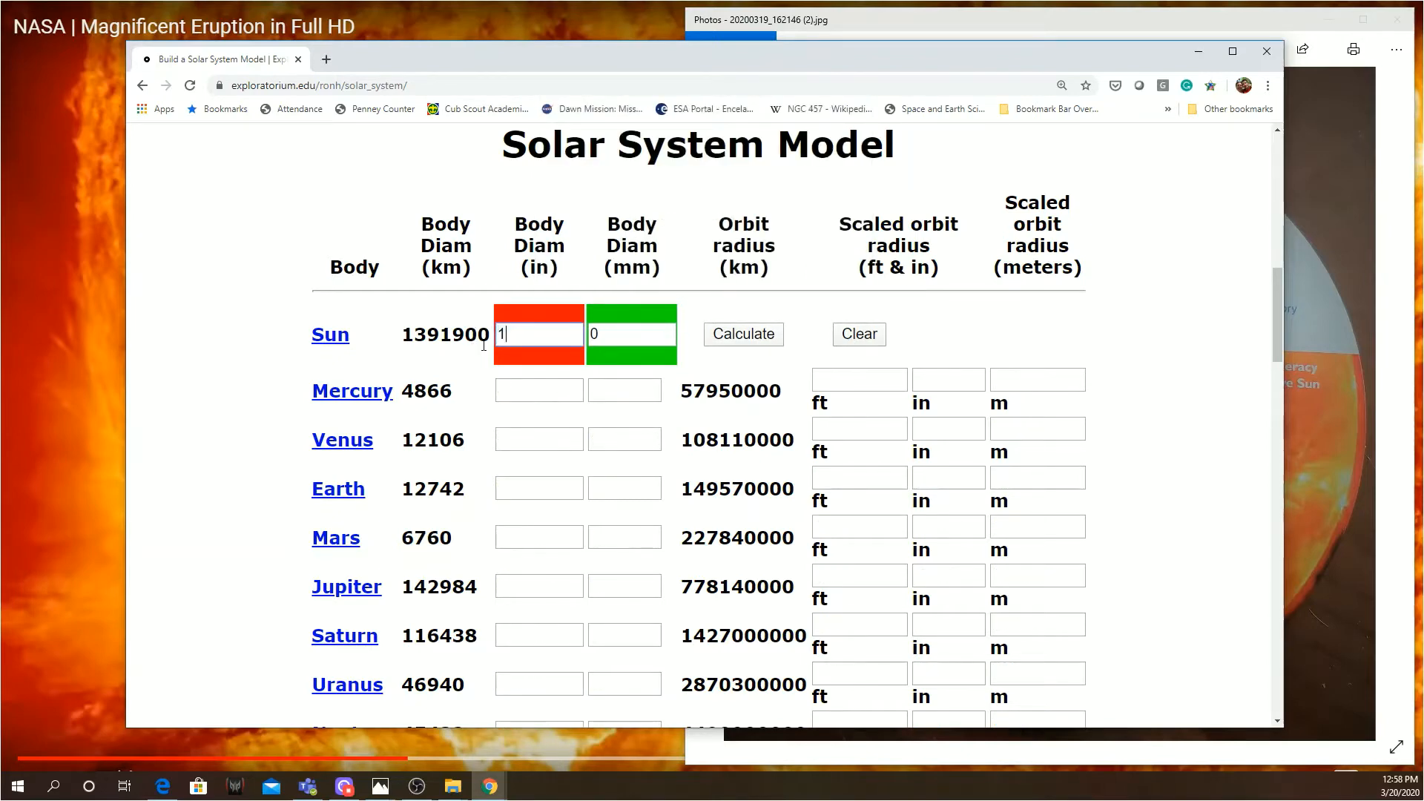
text(0)
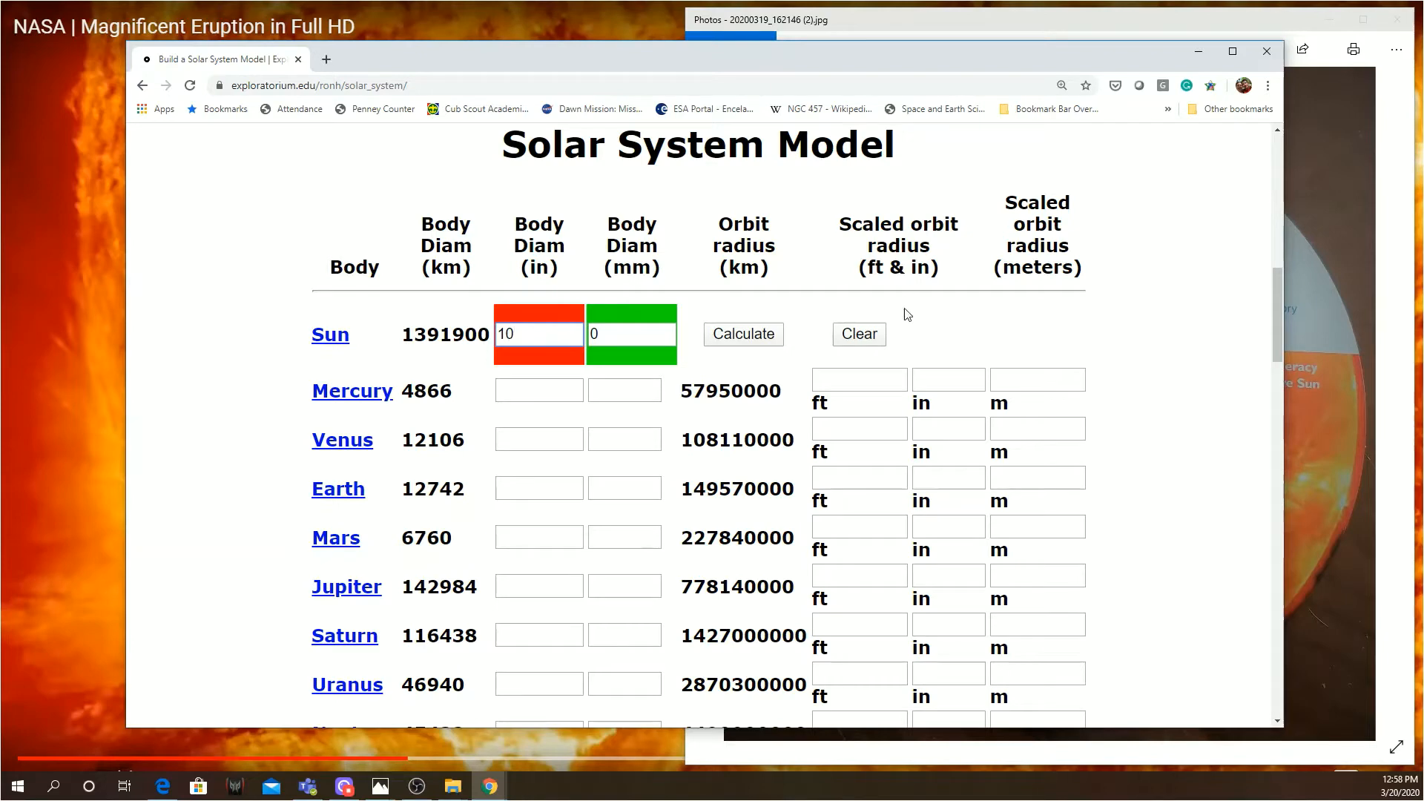
click(742, 334)
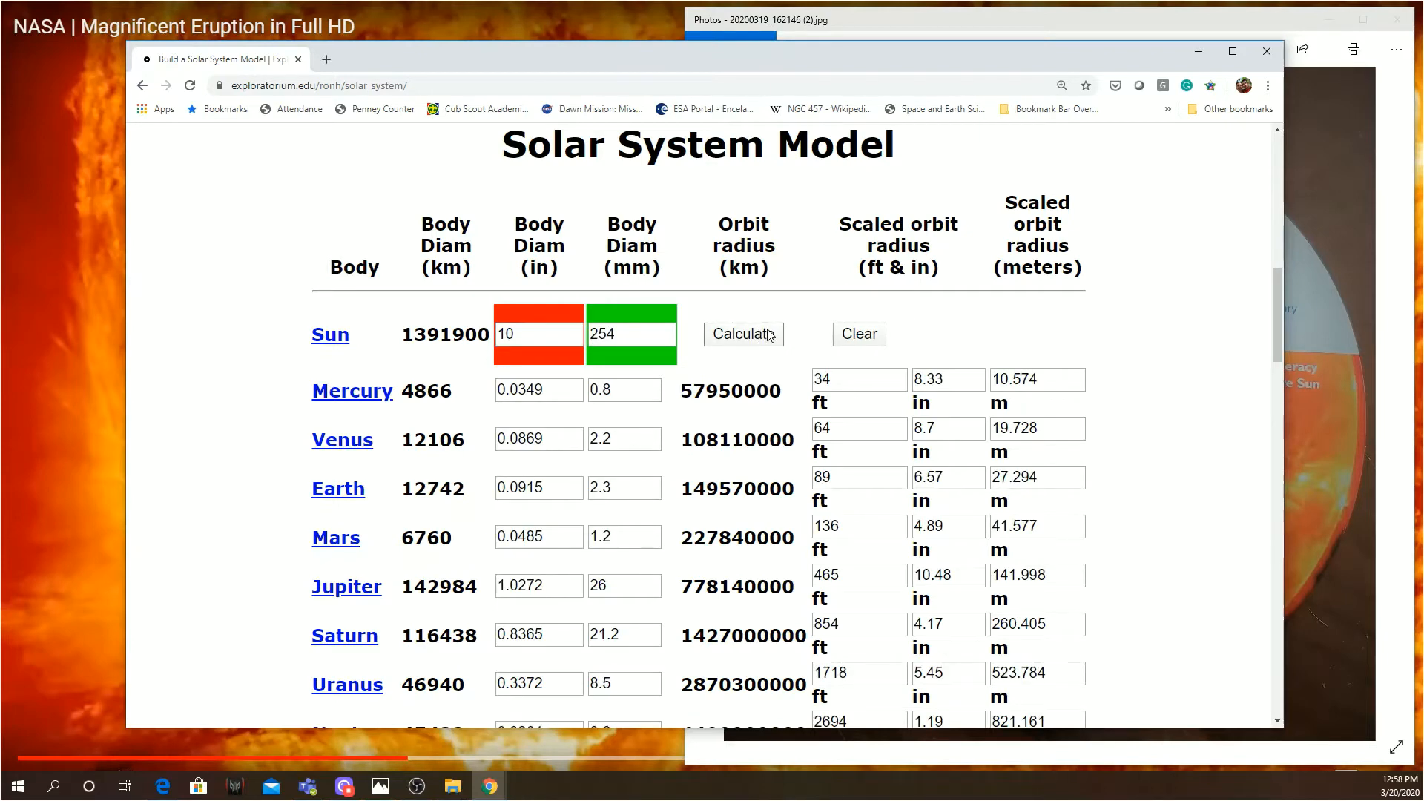
mouse_move(855, 334)
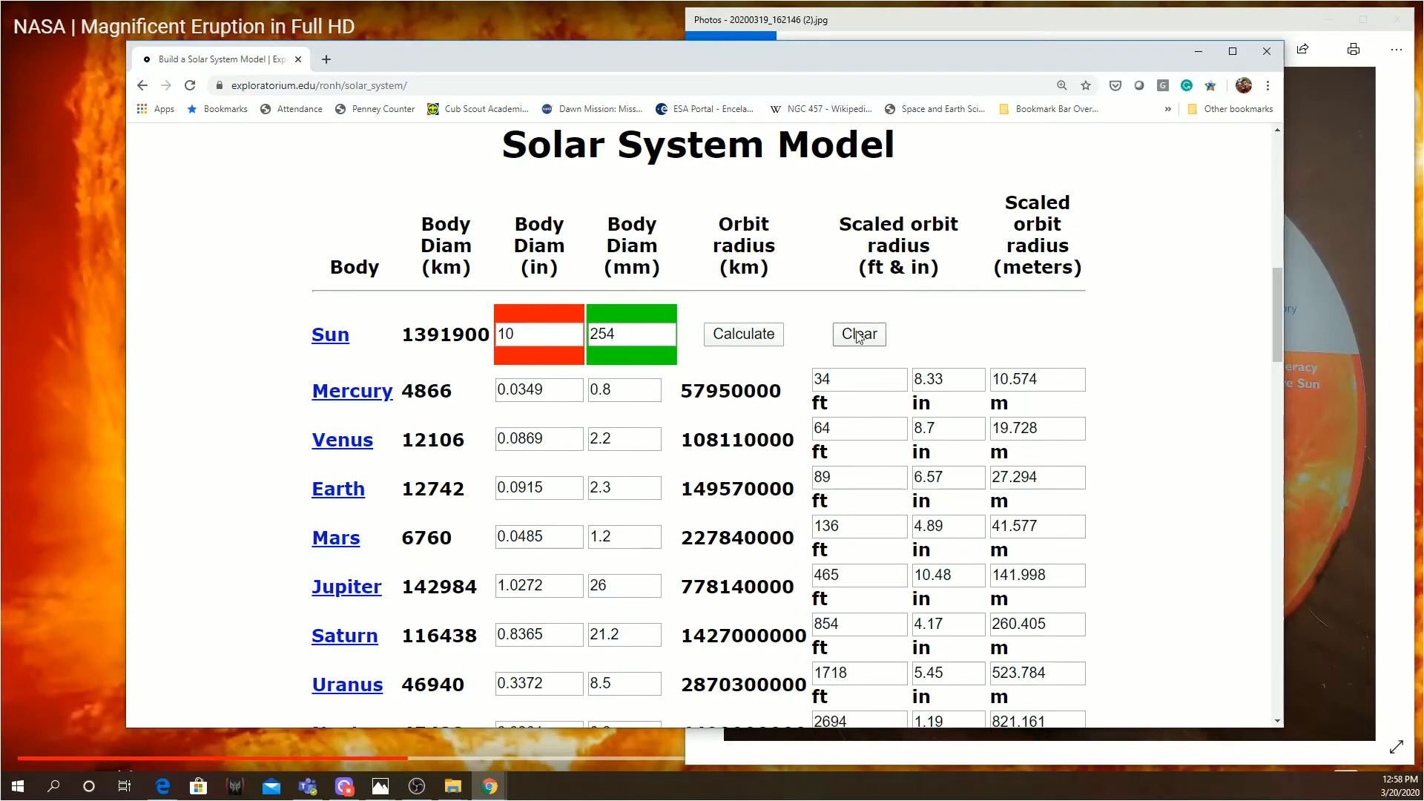
Step: Clear the results and recalculate for a 1000-inch Sun (Earth 9.15 in), then clear again
click(857, 333)
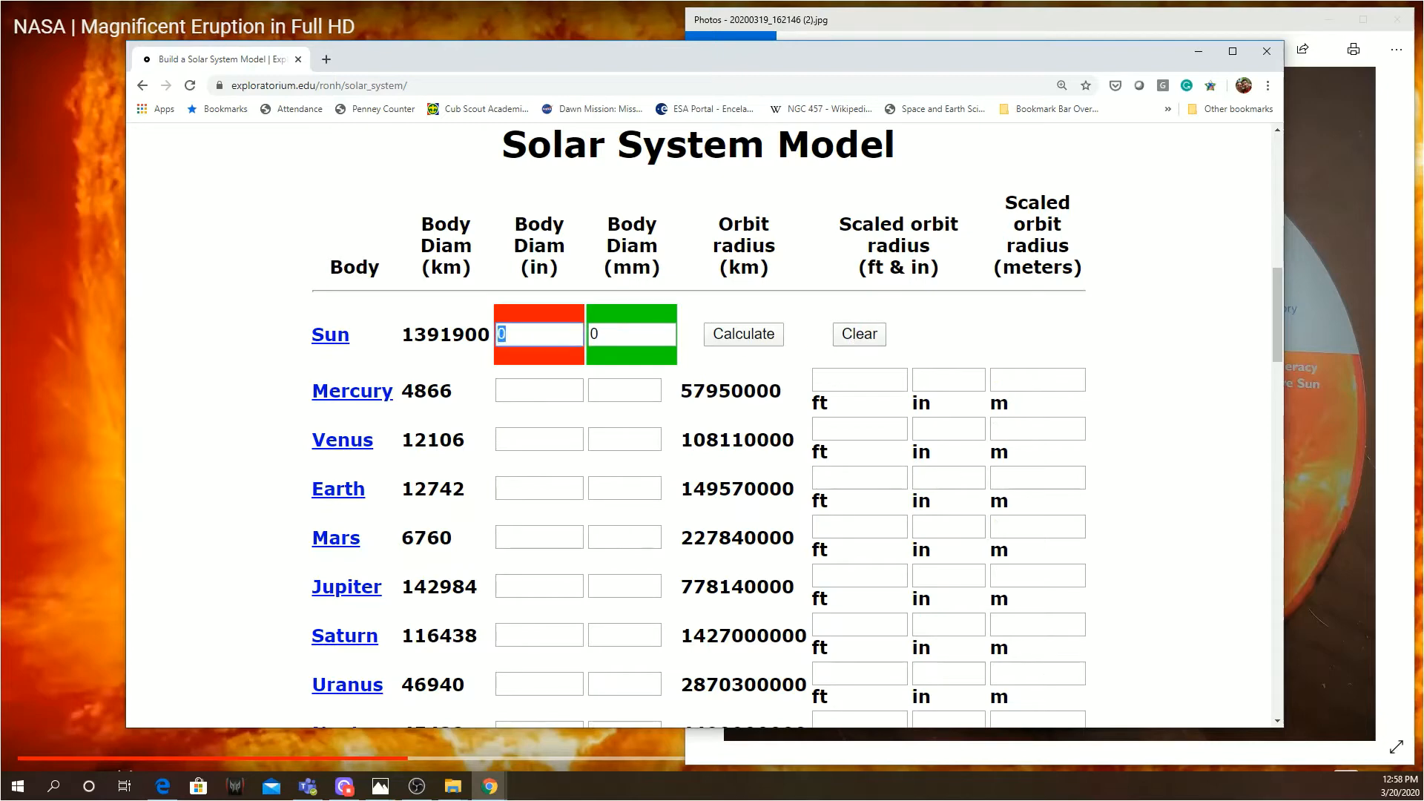
text(1000)
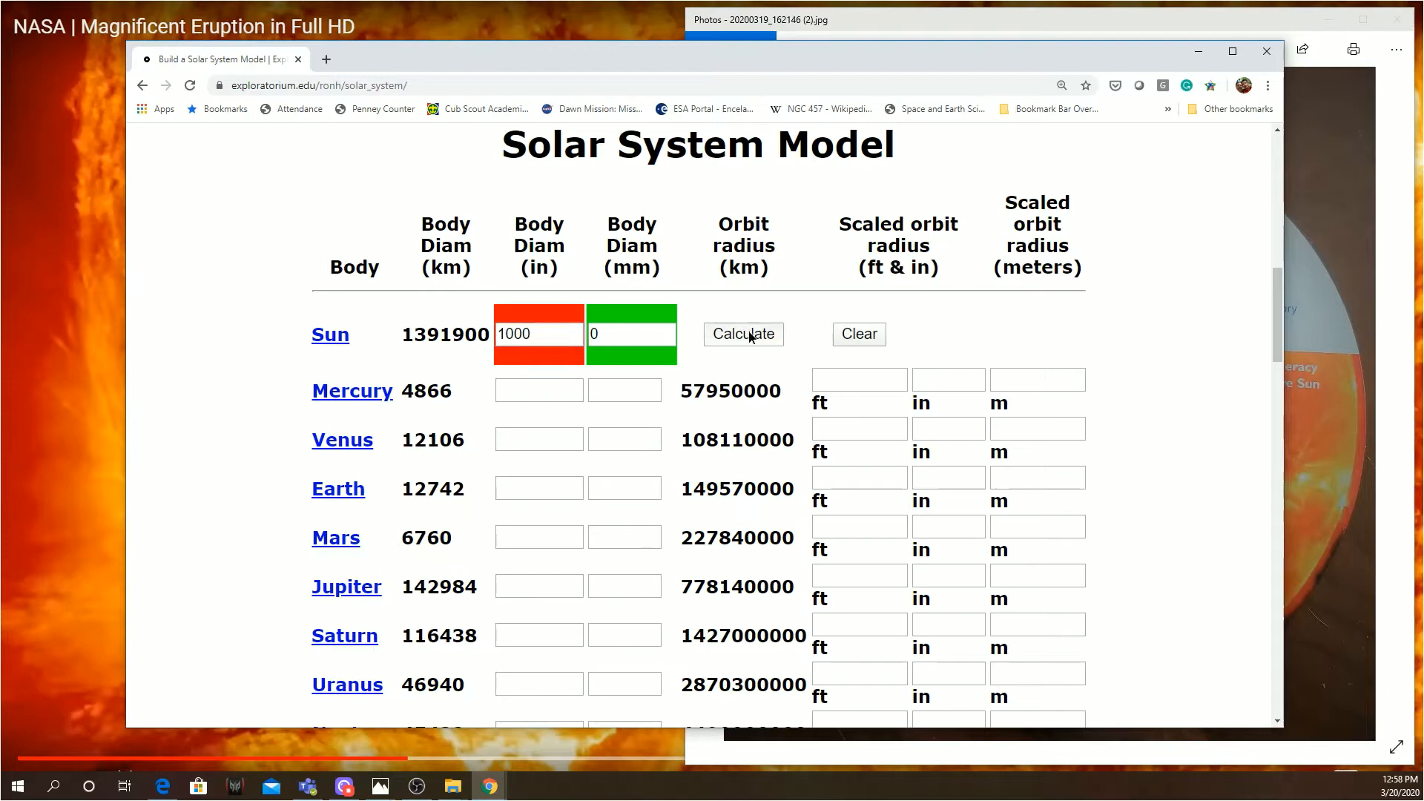
click(742, 334)
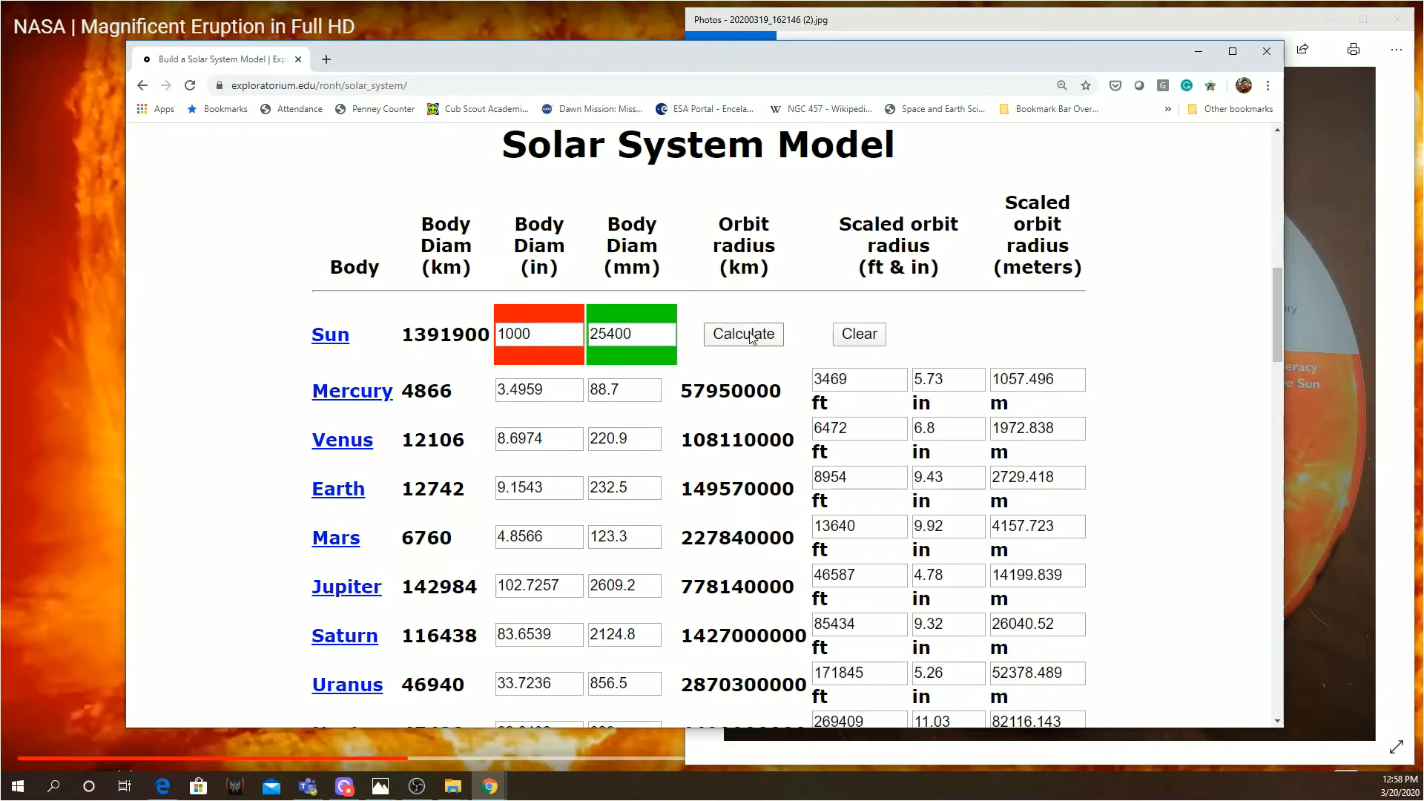
mouse_move(859, 334)
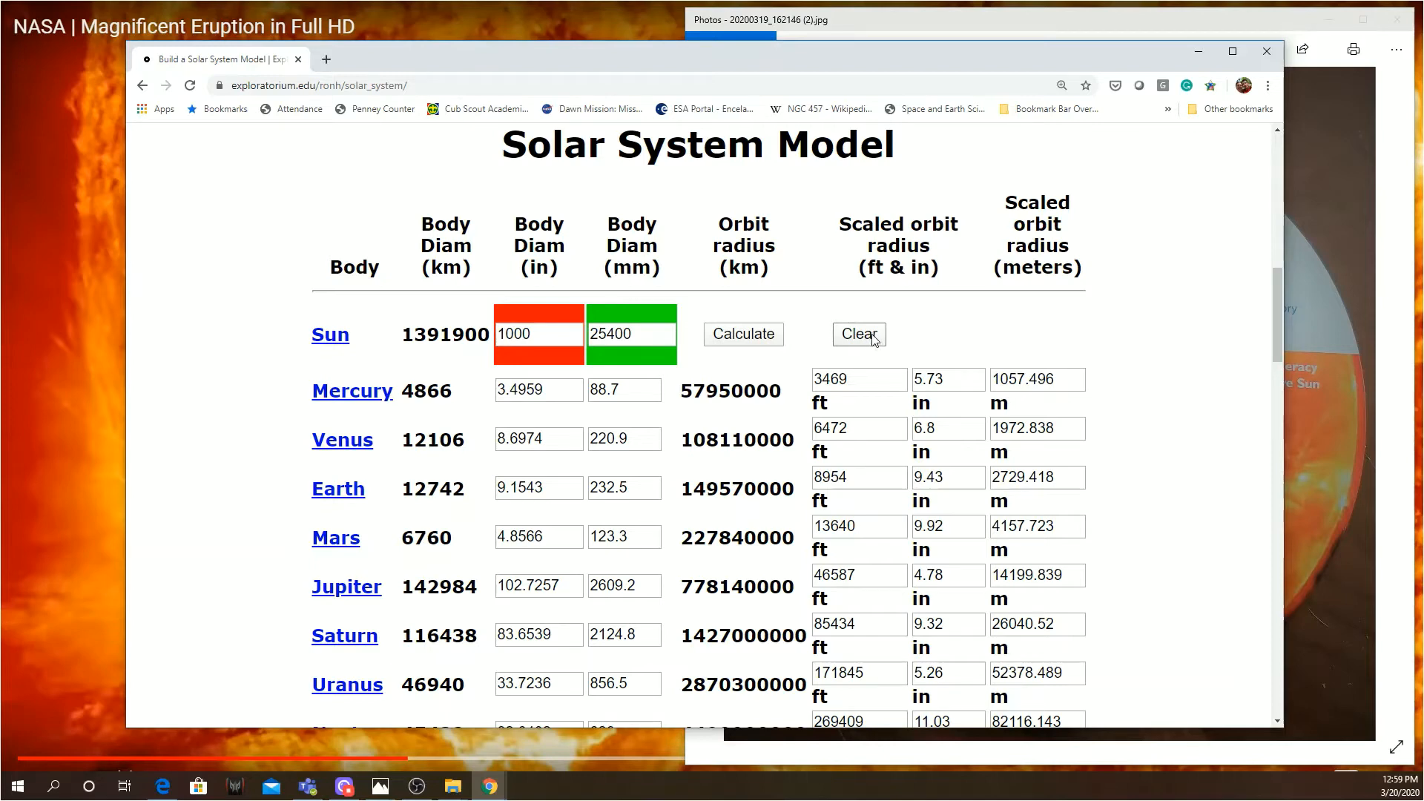
click(858, 333)
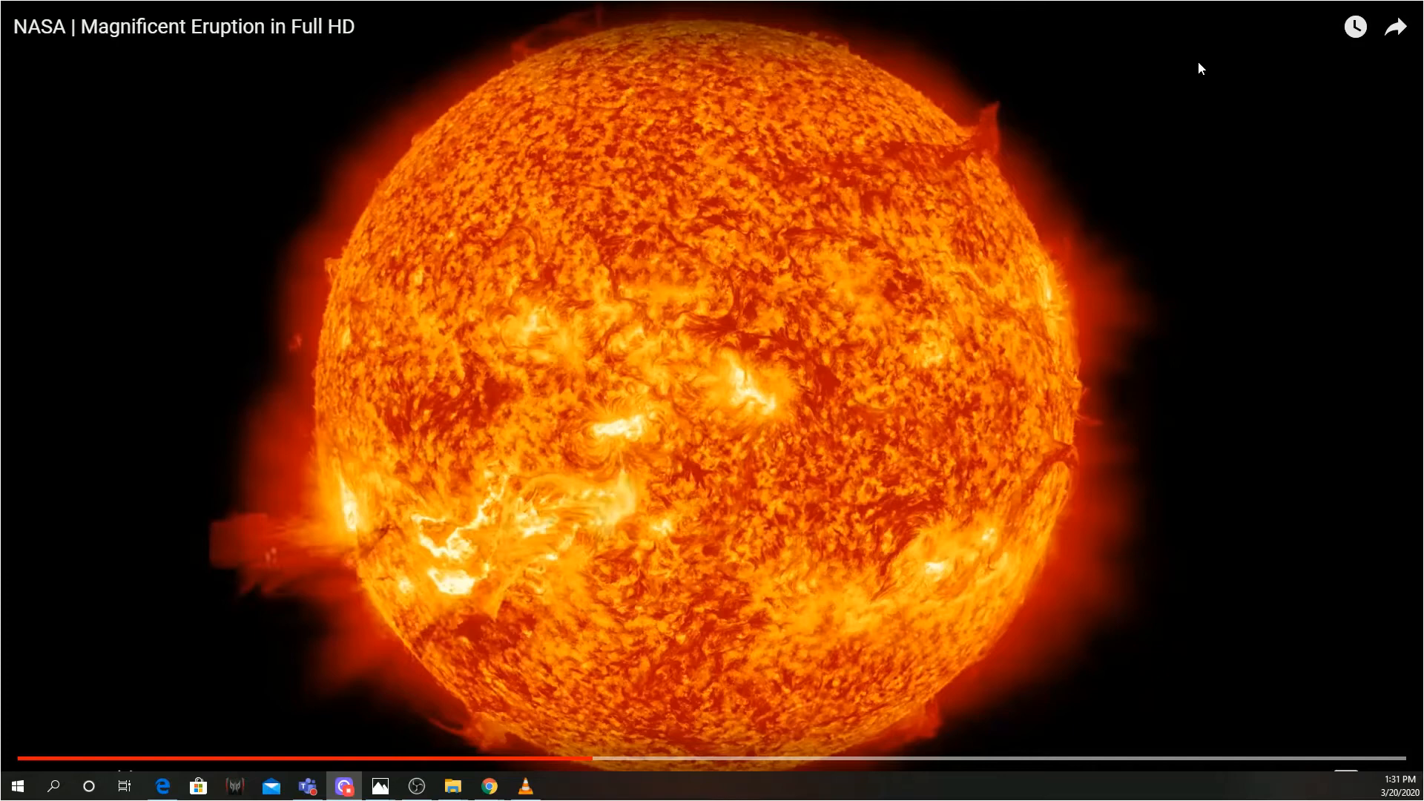
mouse_move(1126, 209)
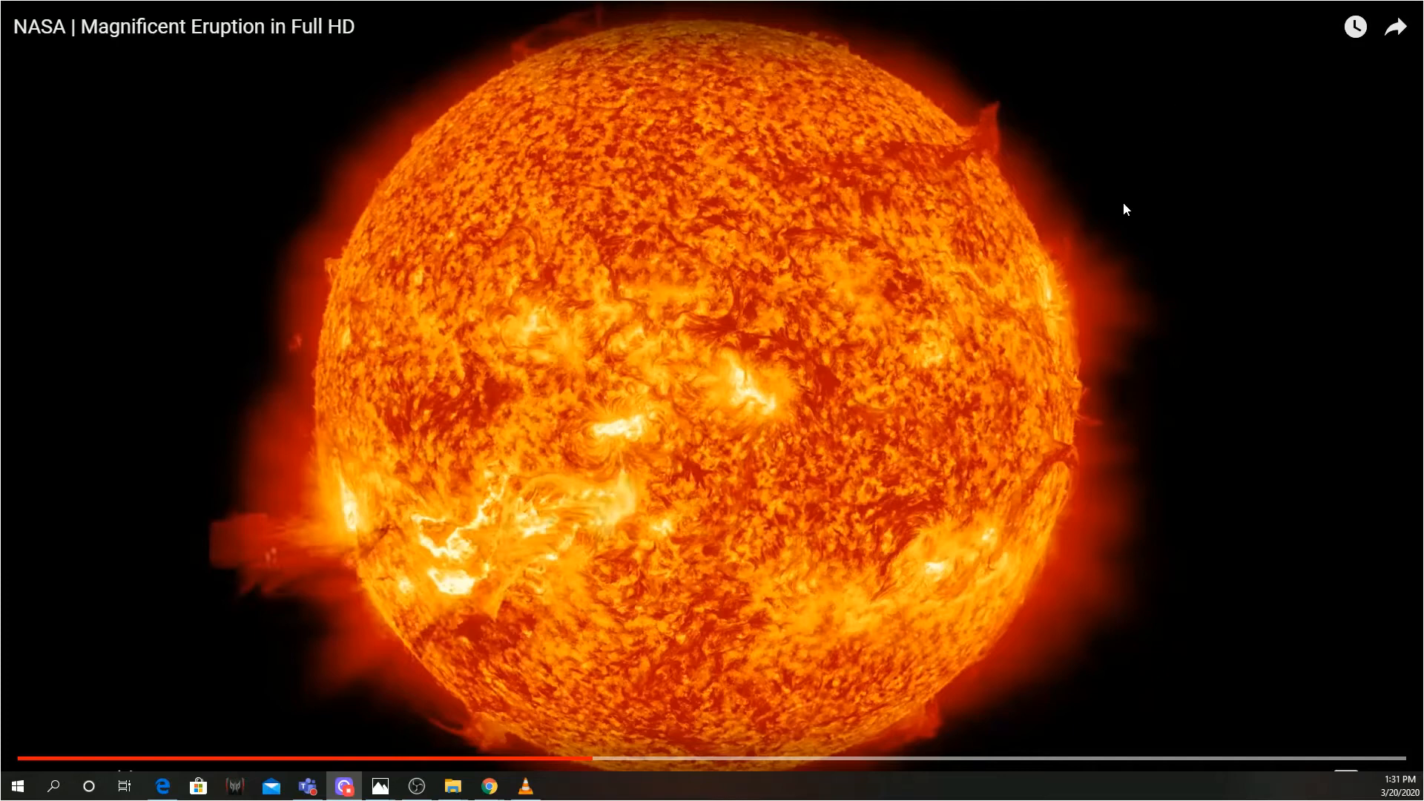
mouse_move(1080, 280)
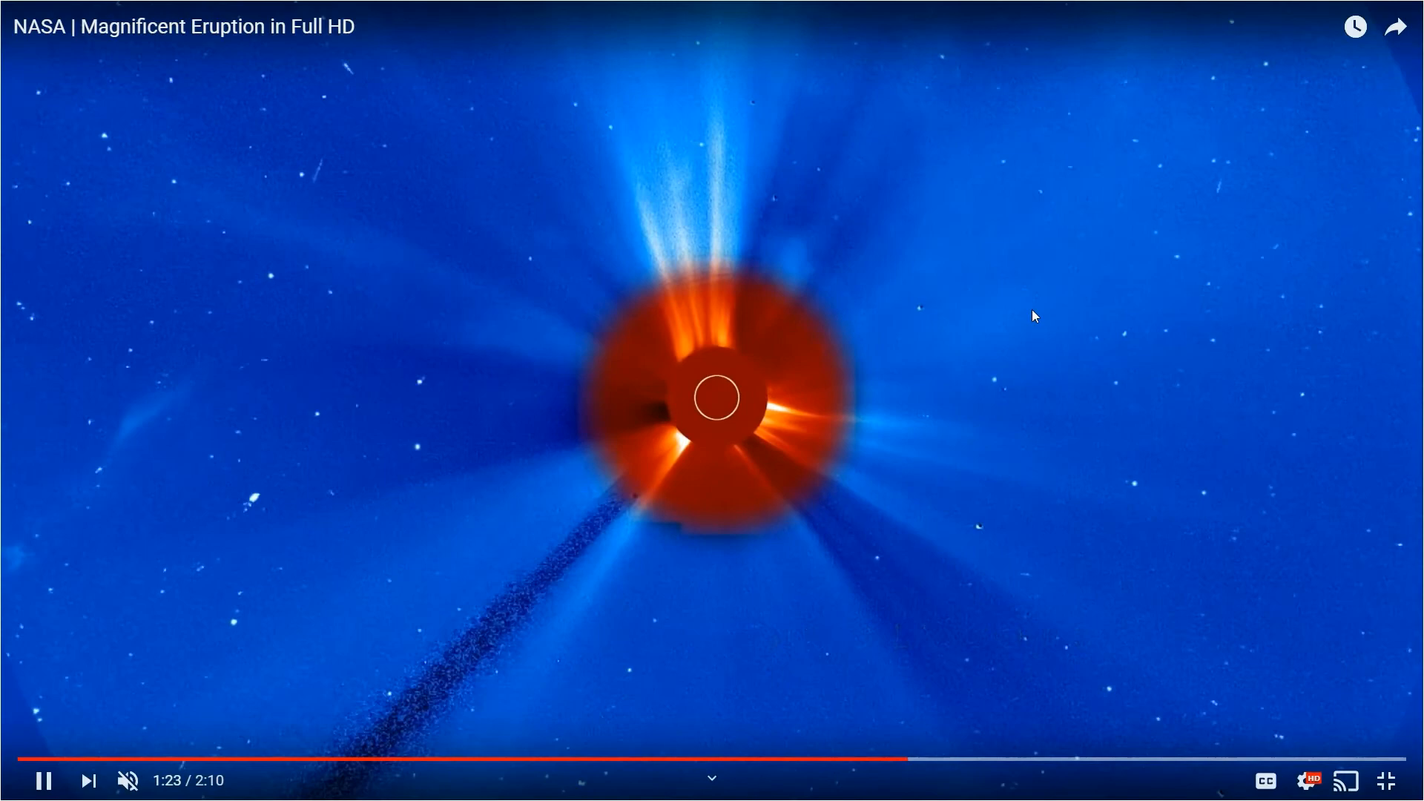
Step: Pause the NASA eruption video around 1:23 on the blue coronagraph view
click(712, 397)
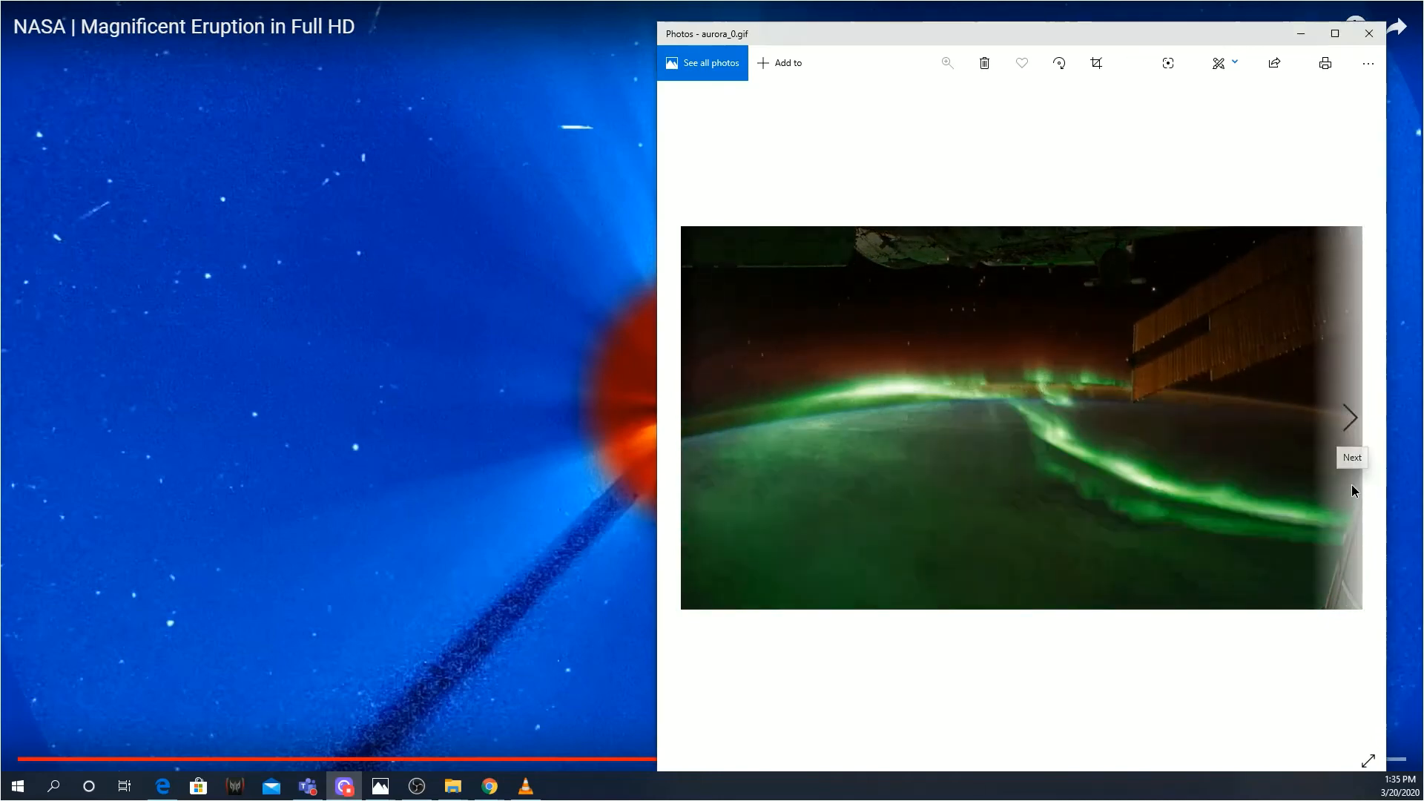
Step: Step through the magnetosphere and Mars–MAVEN images, then minimize Photos to reveal the paused video
click(1349, 418)
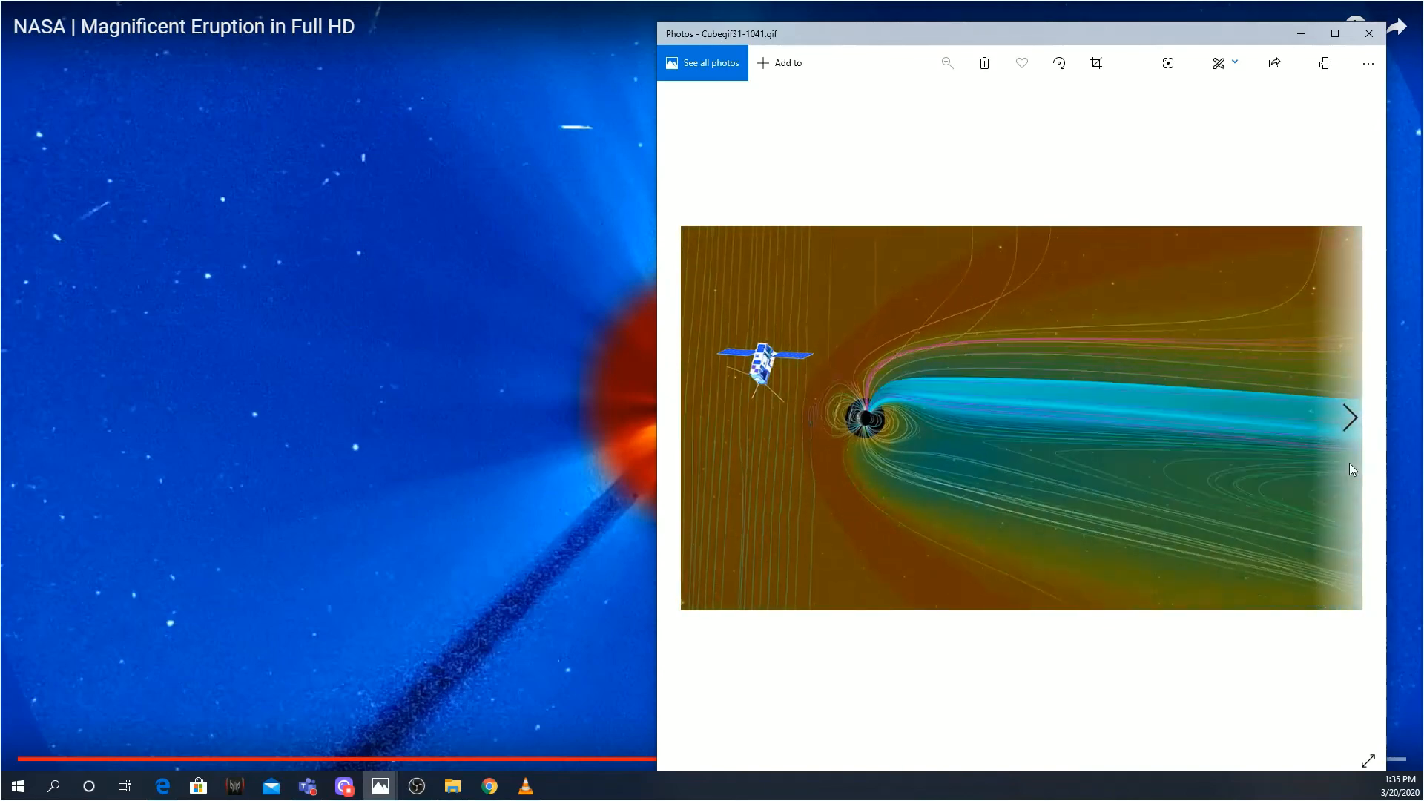
click(1350, 418)
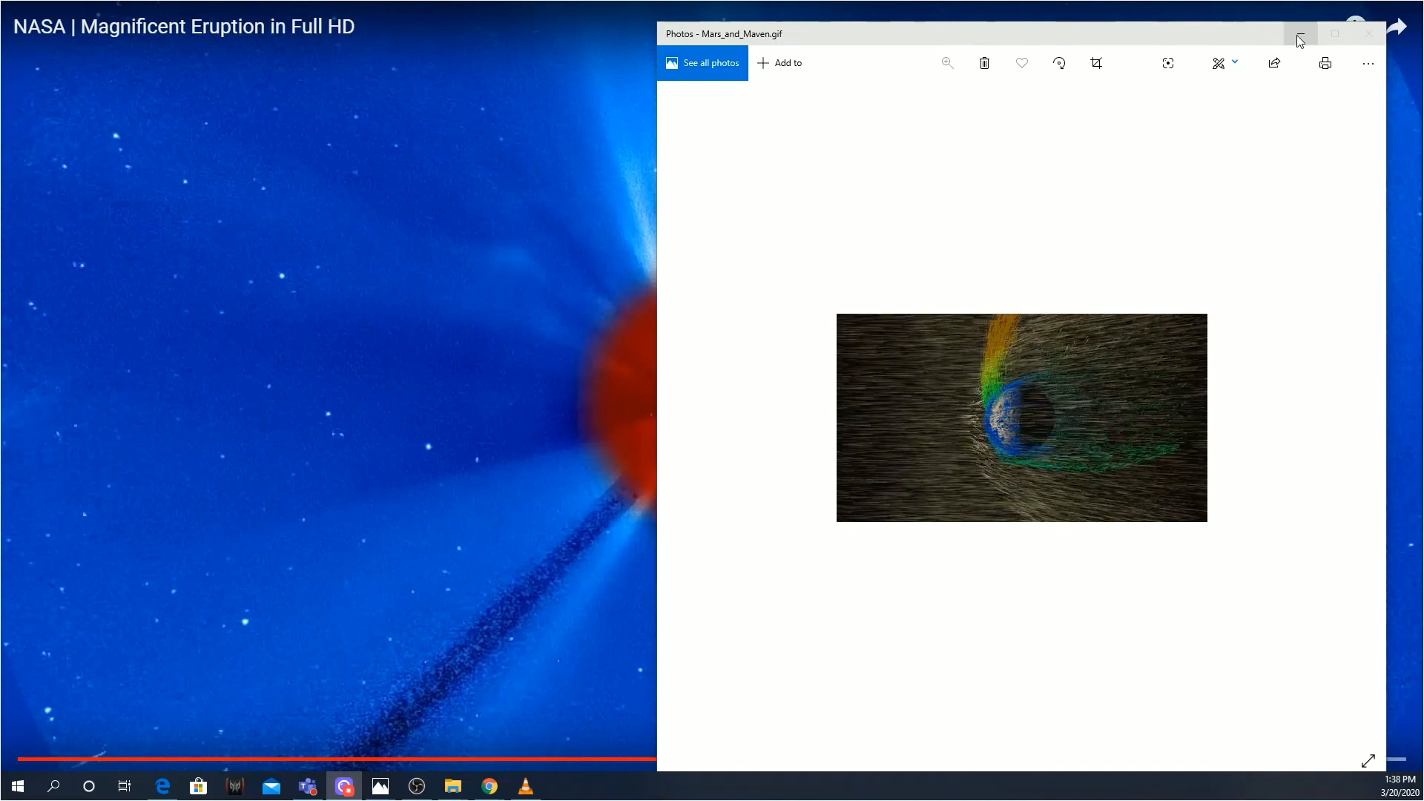
click(1369, 34)
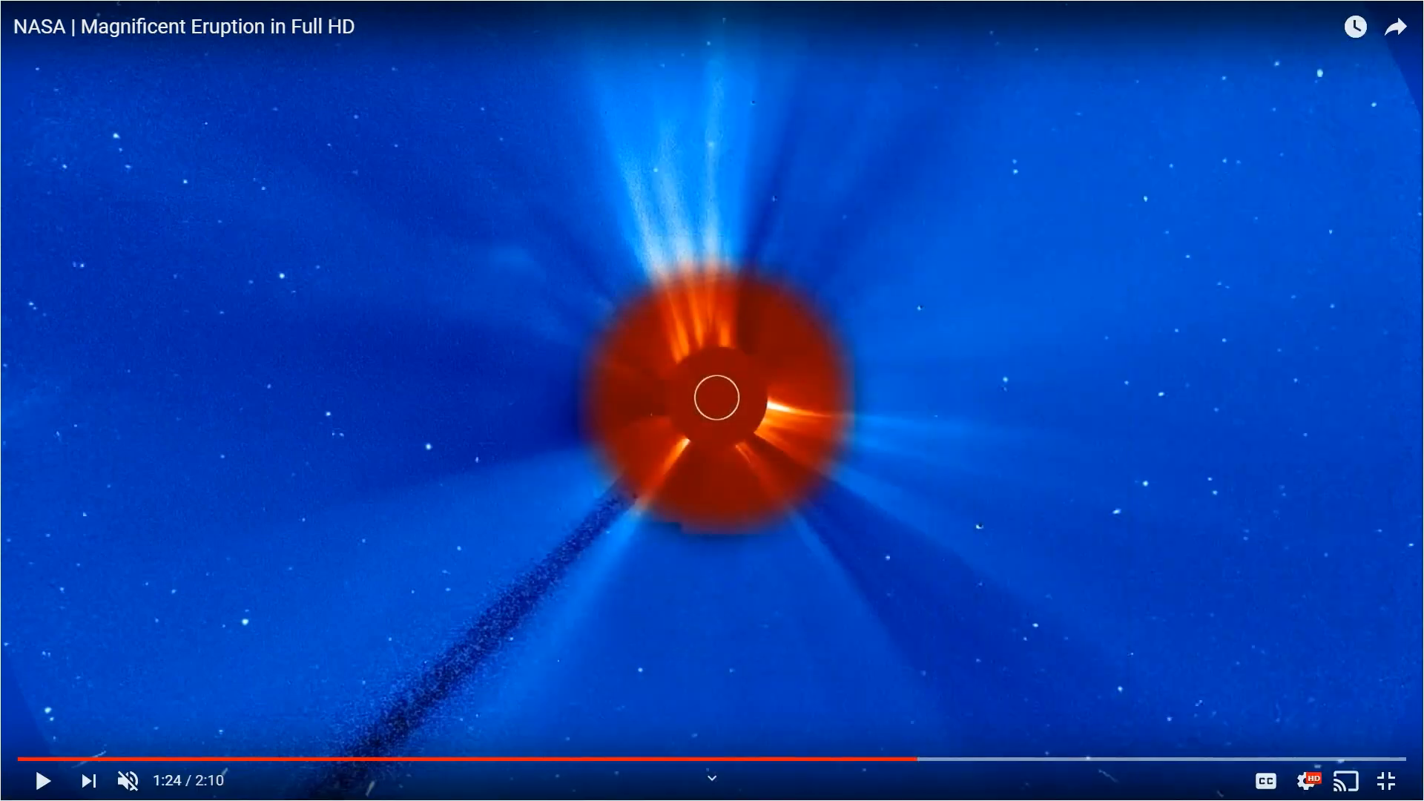